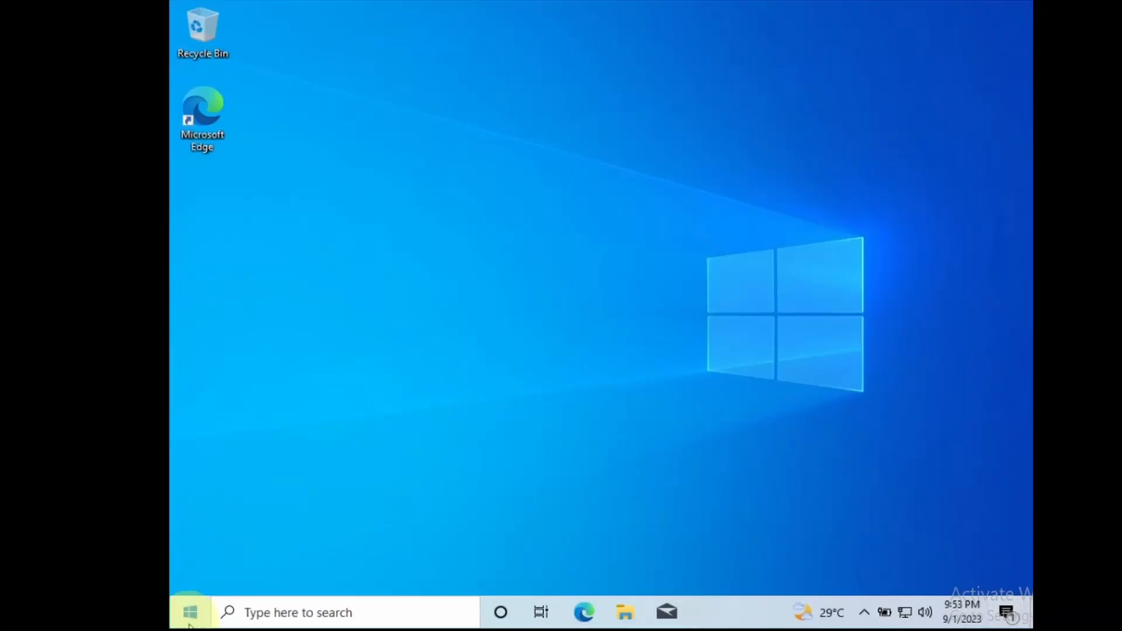
Step: Launch Disk Management from the Start button's quick-link menu
right_click(189, 612)
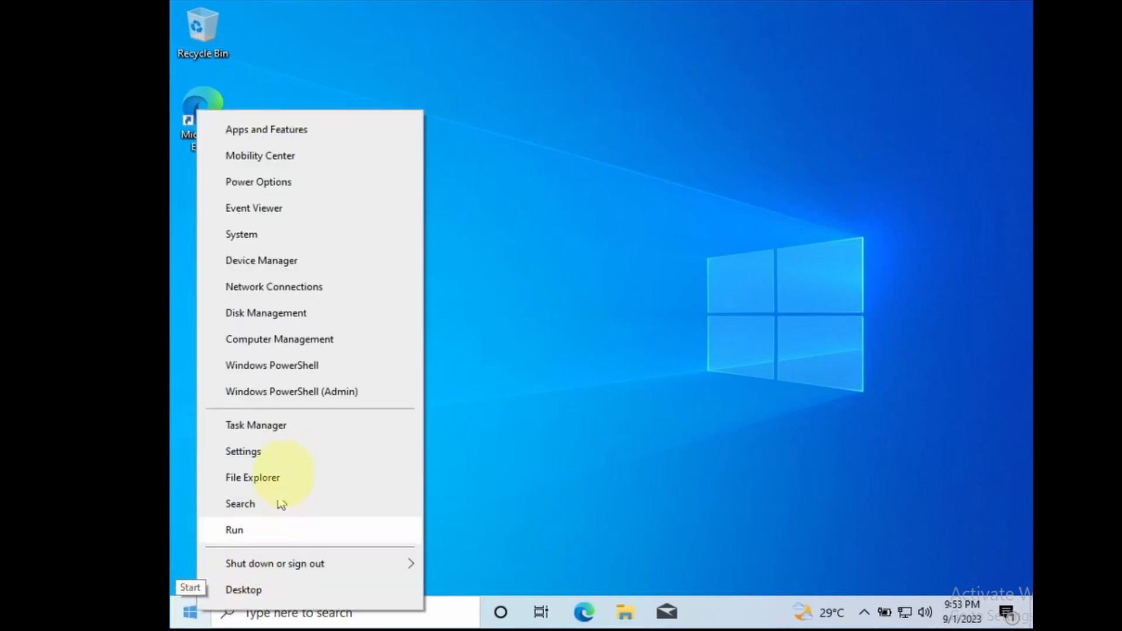
left_click(300, 323)
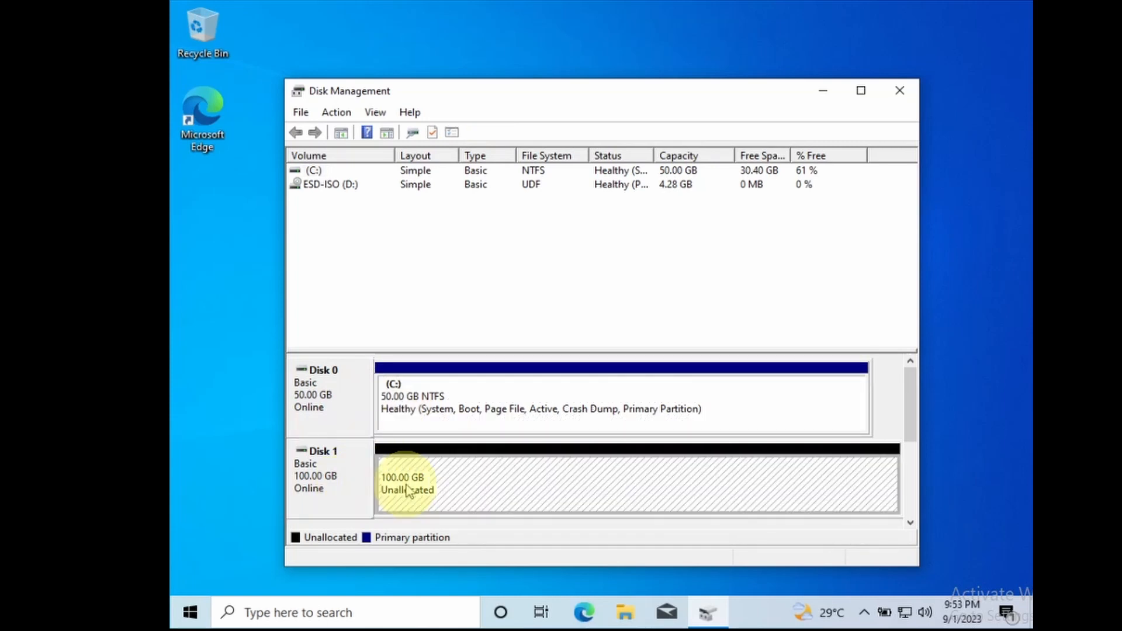
mouse_move(506, 489)
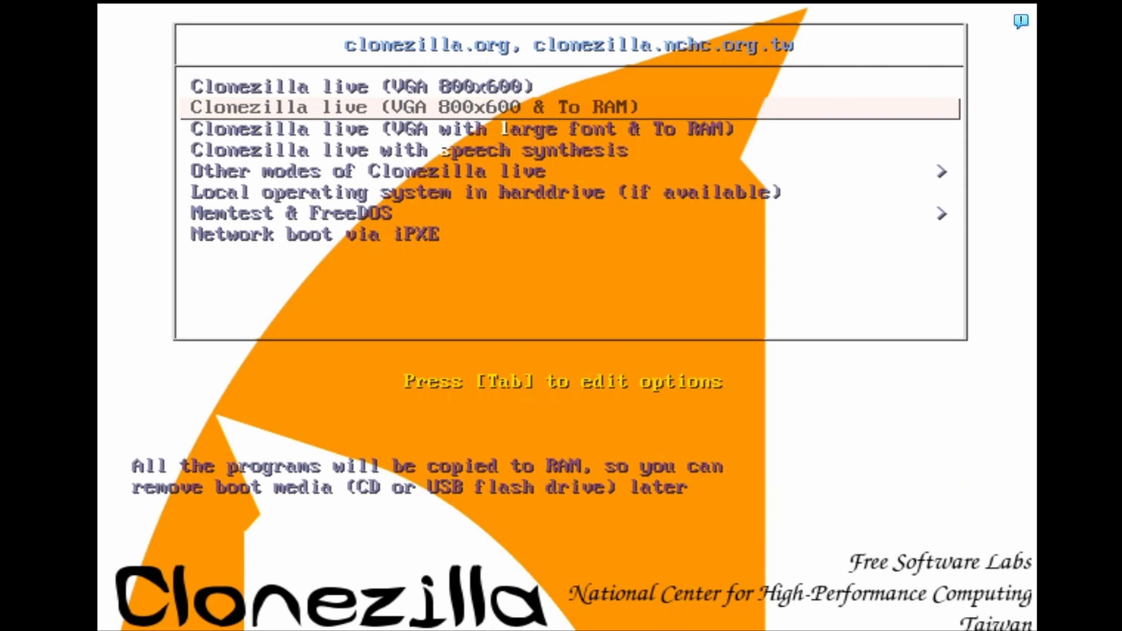
Step: Boot Clonezilla live to RAM, start Clonezilla and select device-device cloning mode
key("Up")
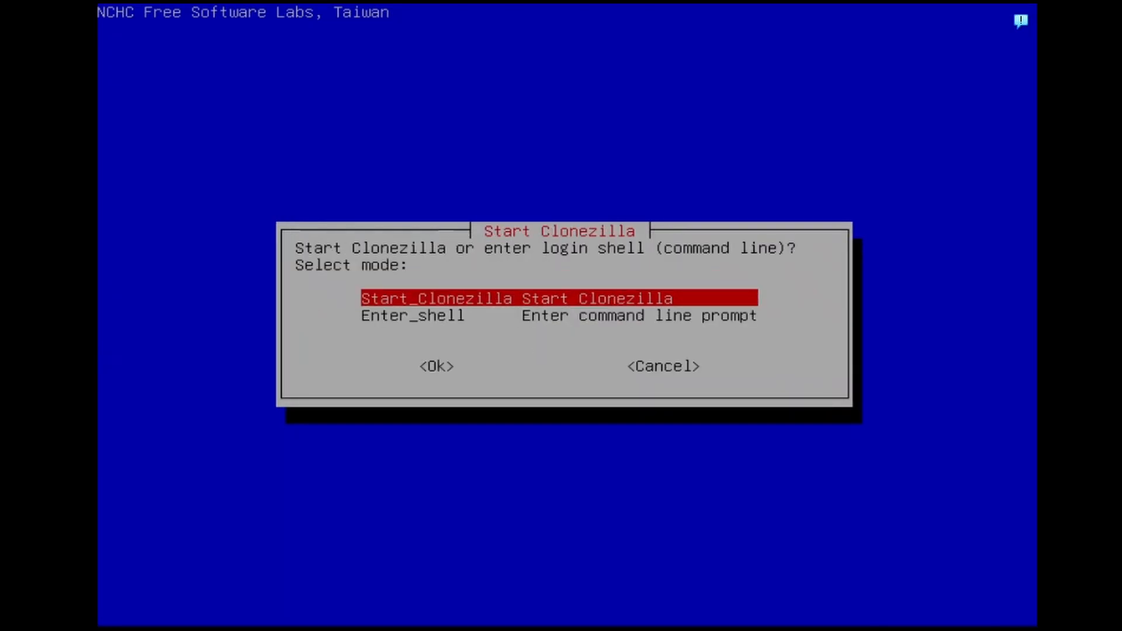
left_click(435, 366)
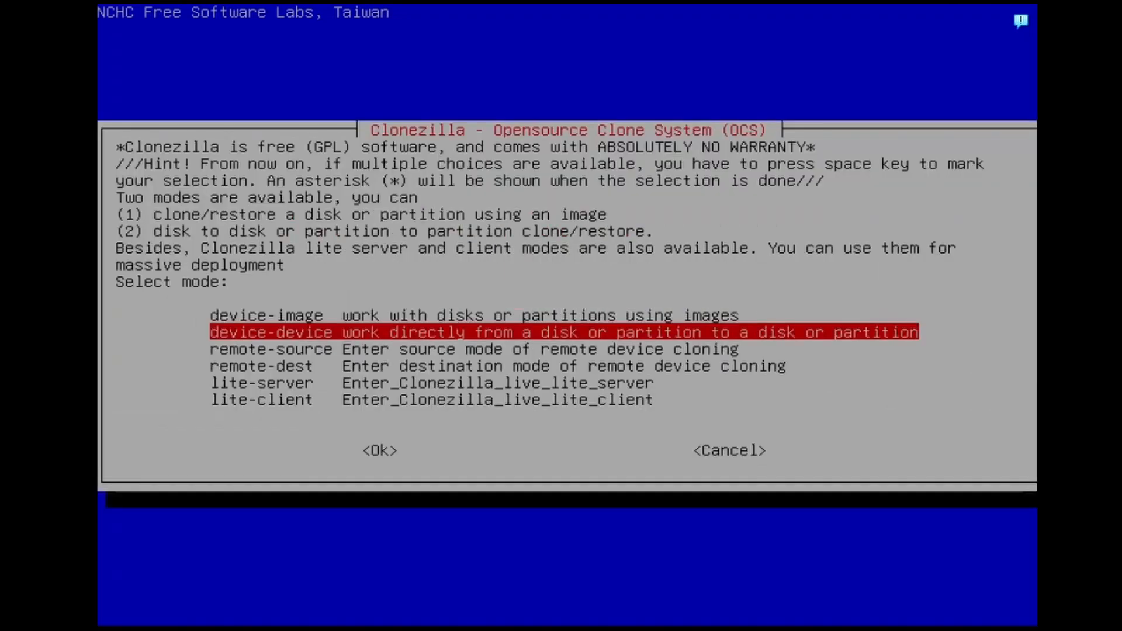
left_click(380, 449)
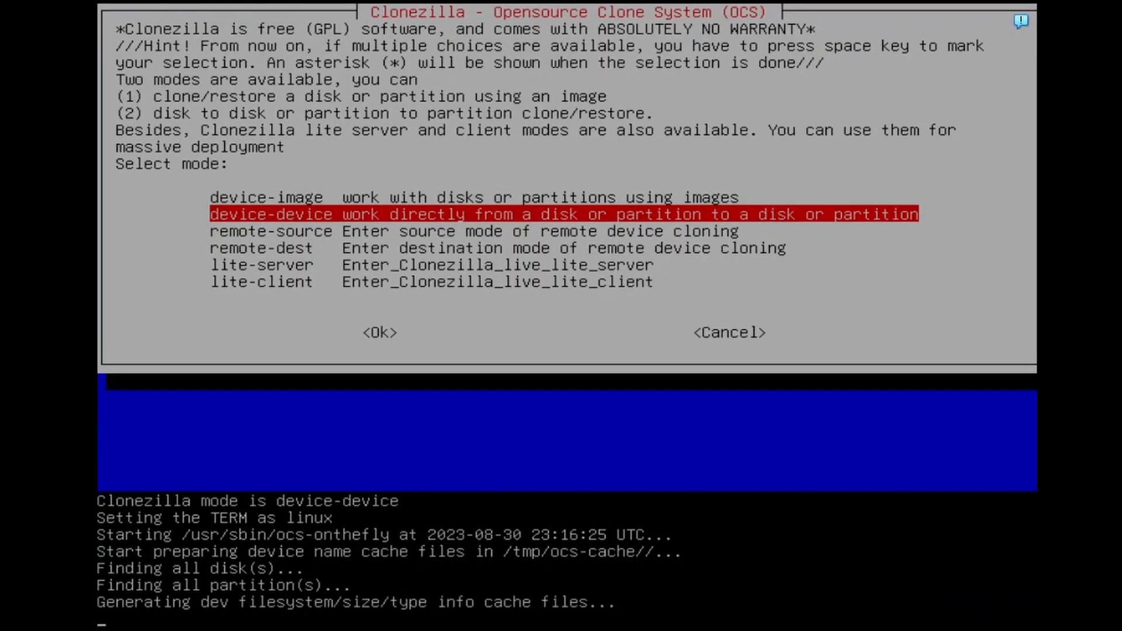
left_click(380, 332)
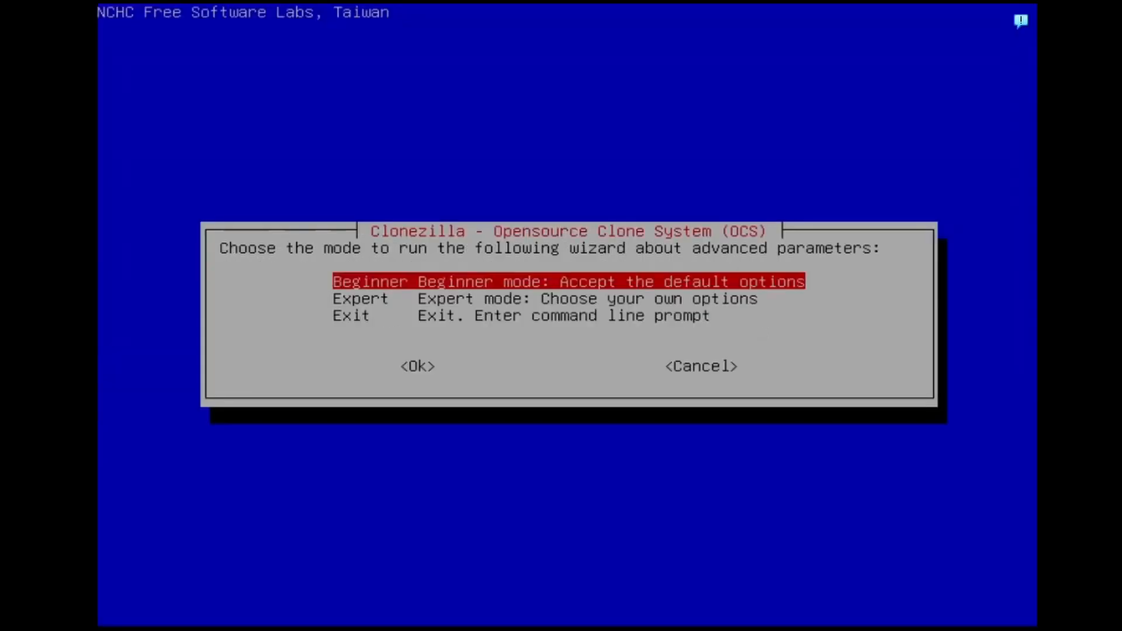
Step: Choose Beginner disk_to_local_disk with sda as source, sdb as target, keeping -sfsck
left_click(417, 366)
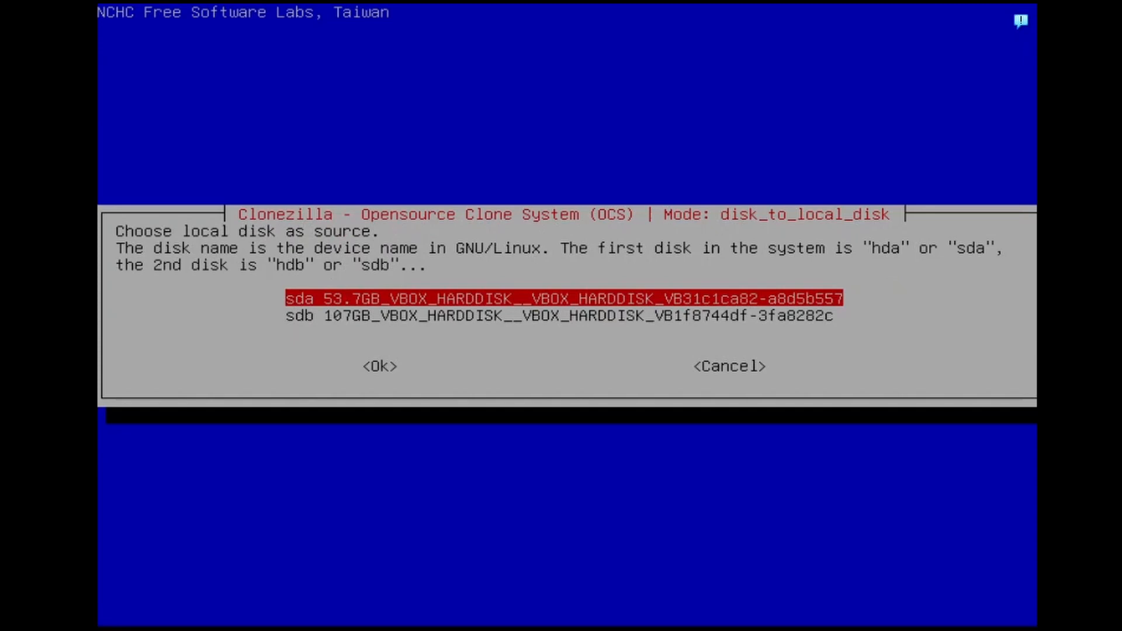
left_click(380, 366)
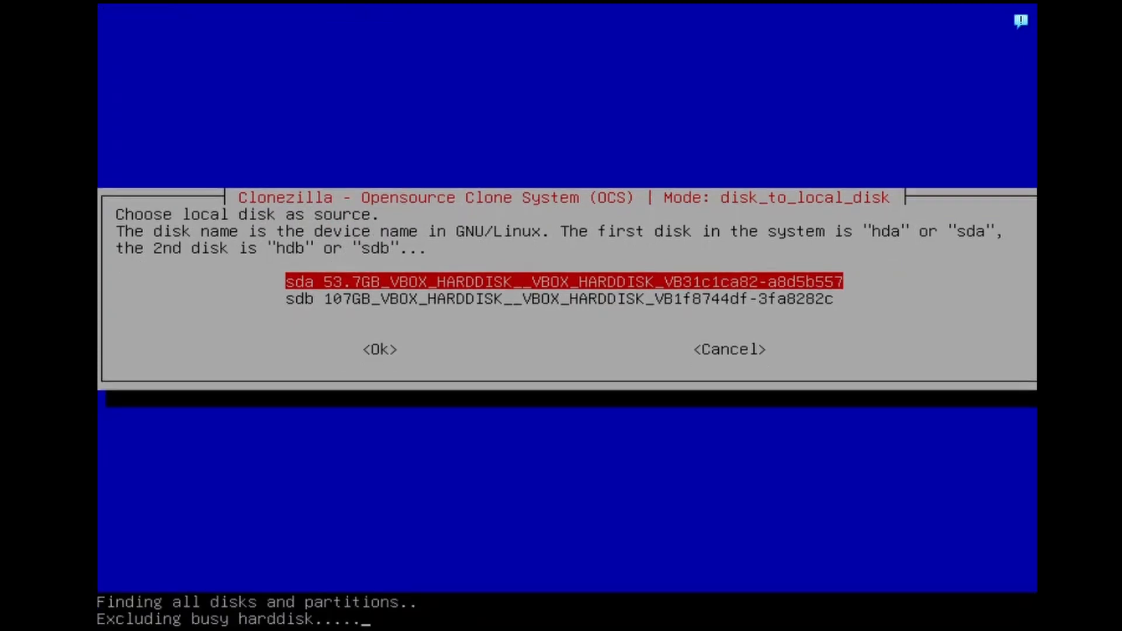
left_click(379, 349)
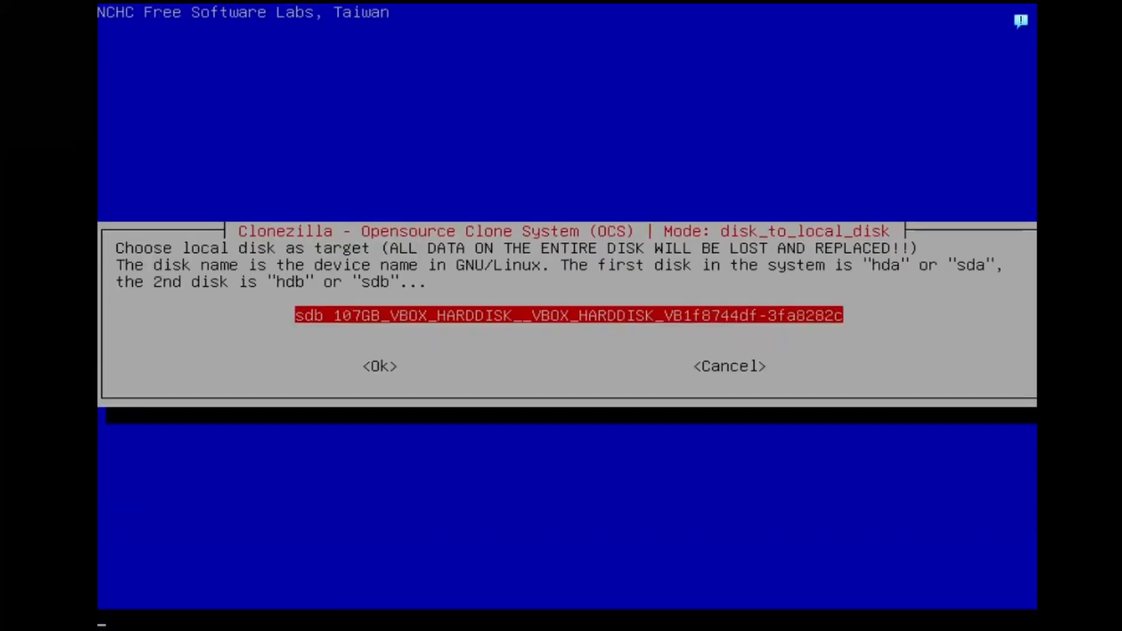
left_click(378, 366)
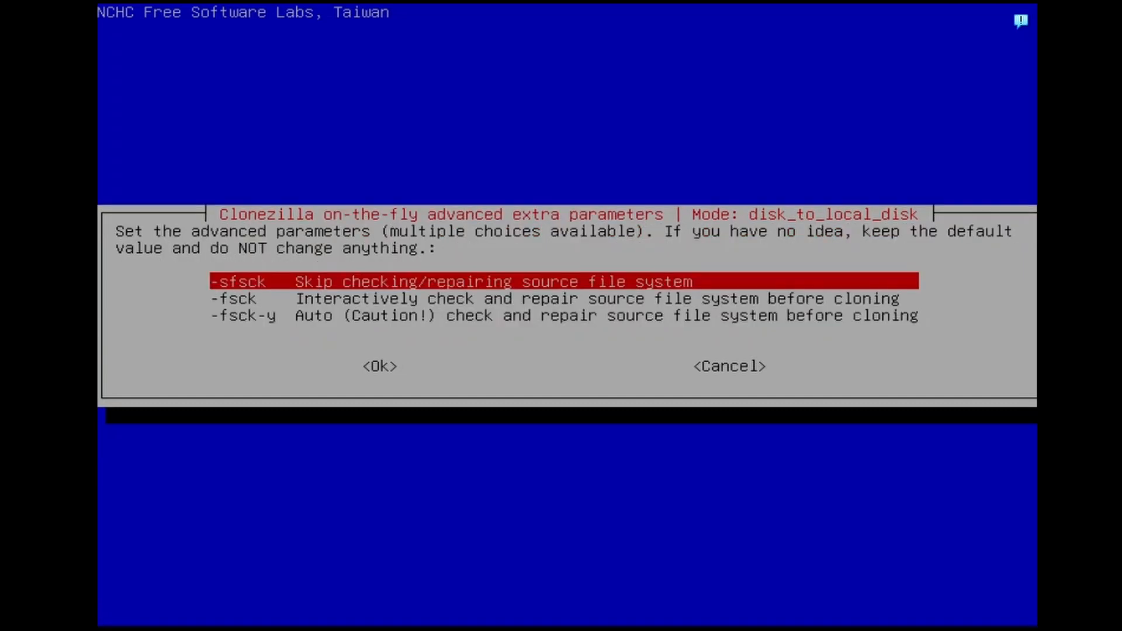
left_click(379, 366)
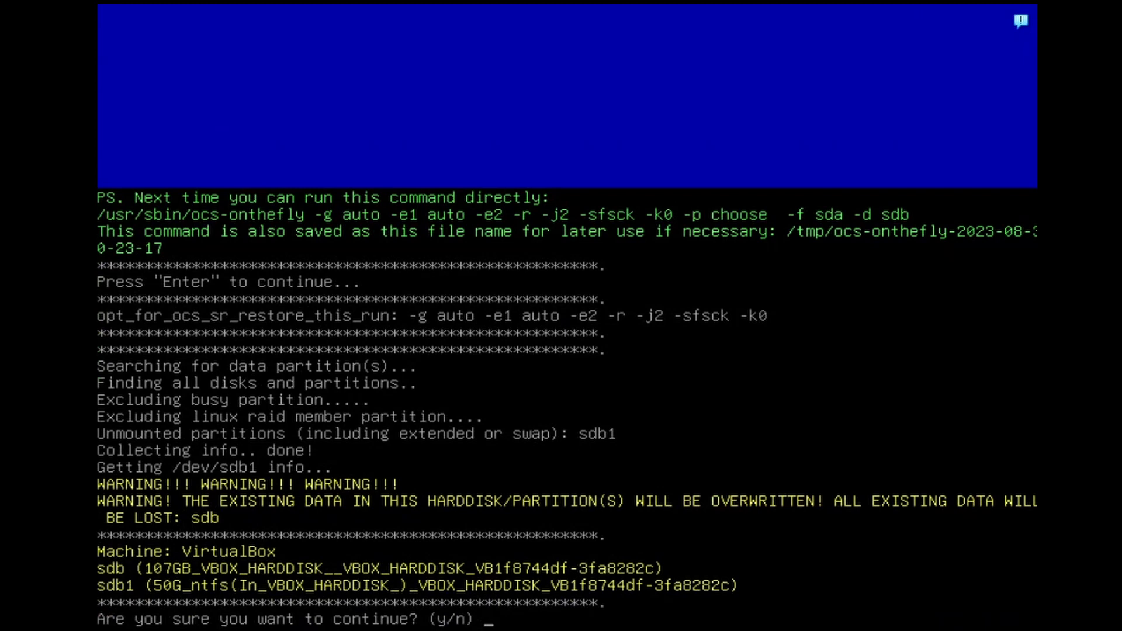
Step: Answer y and yes to the overwrite prompts and let sda clone onto sdb
type("y")
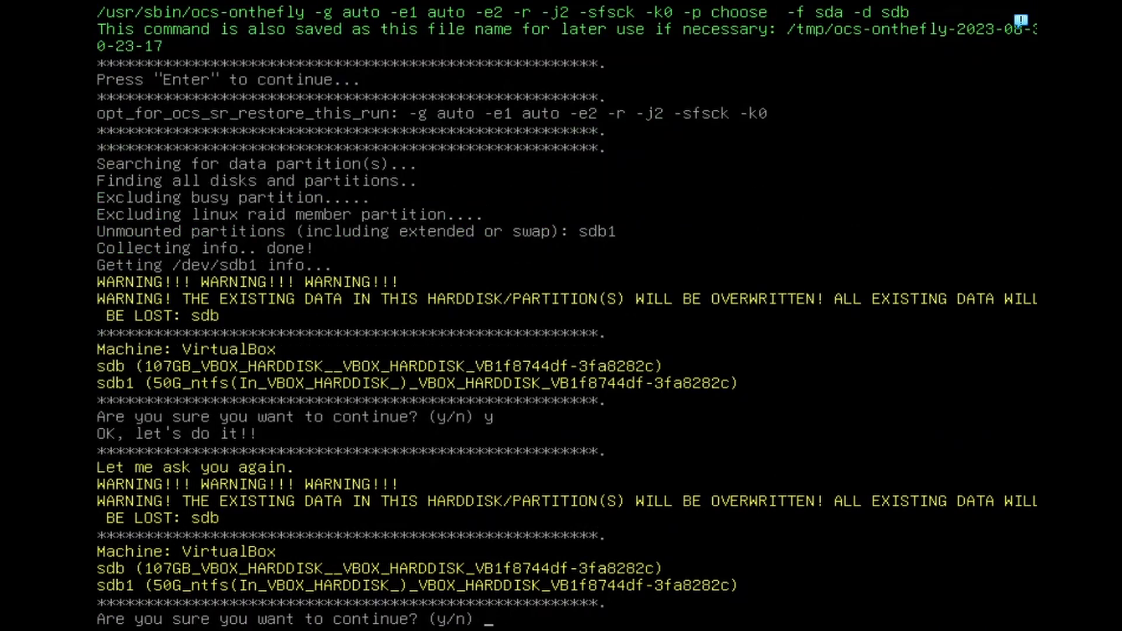
type("yes")
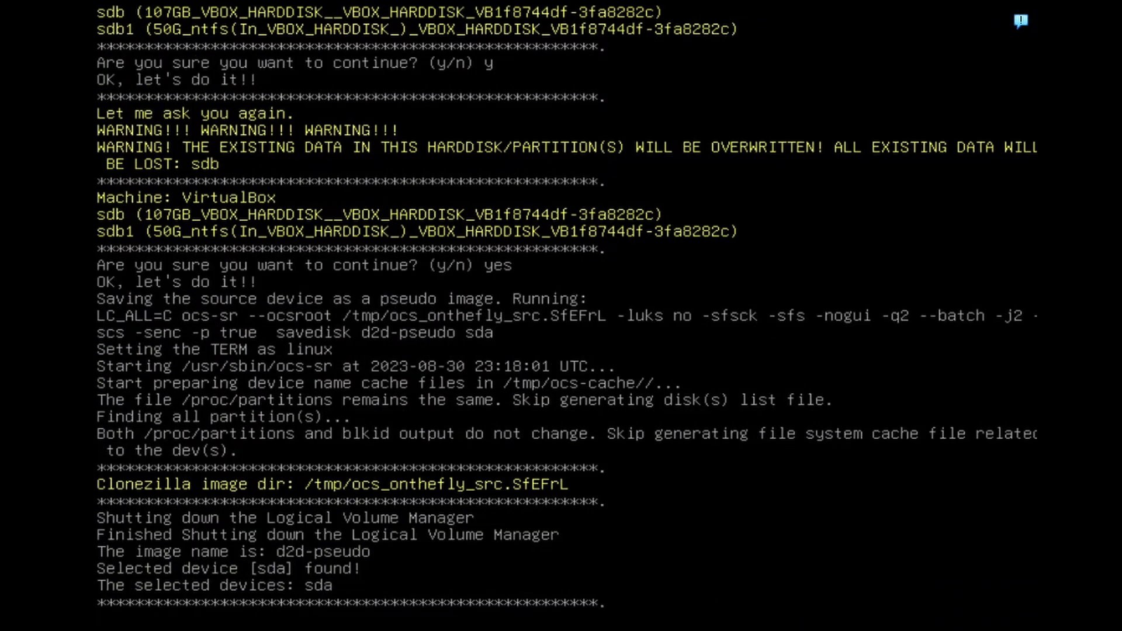
scroll("down", 3)
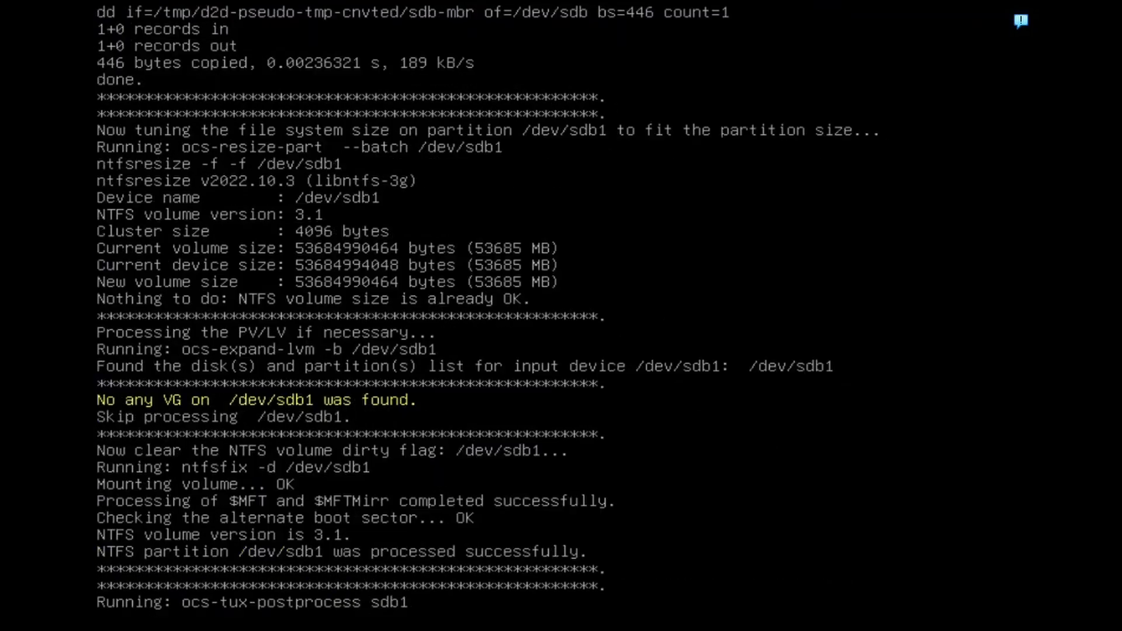
scroll("down", 3)
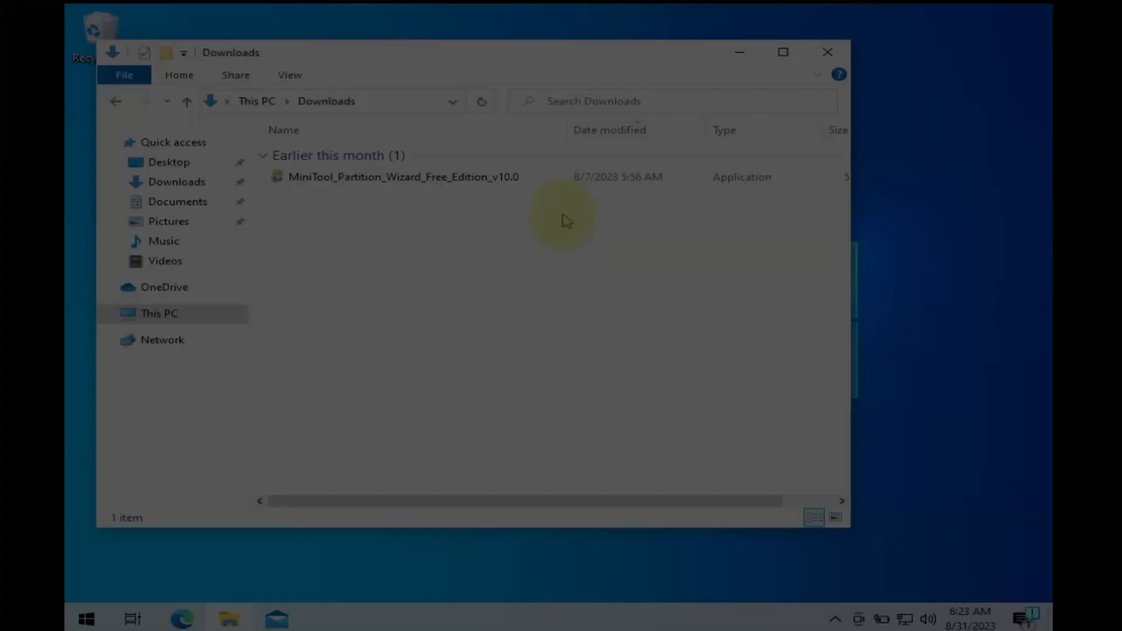
Step: Run the Partition Wizard installer from Downloads, allow UAC and accept the license
left_click(402, 177)
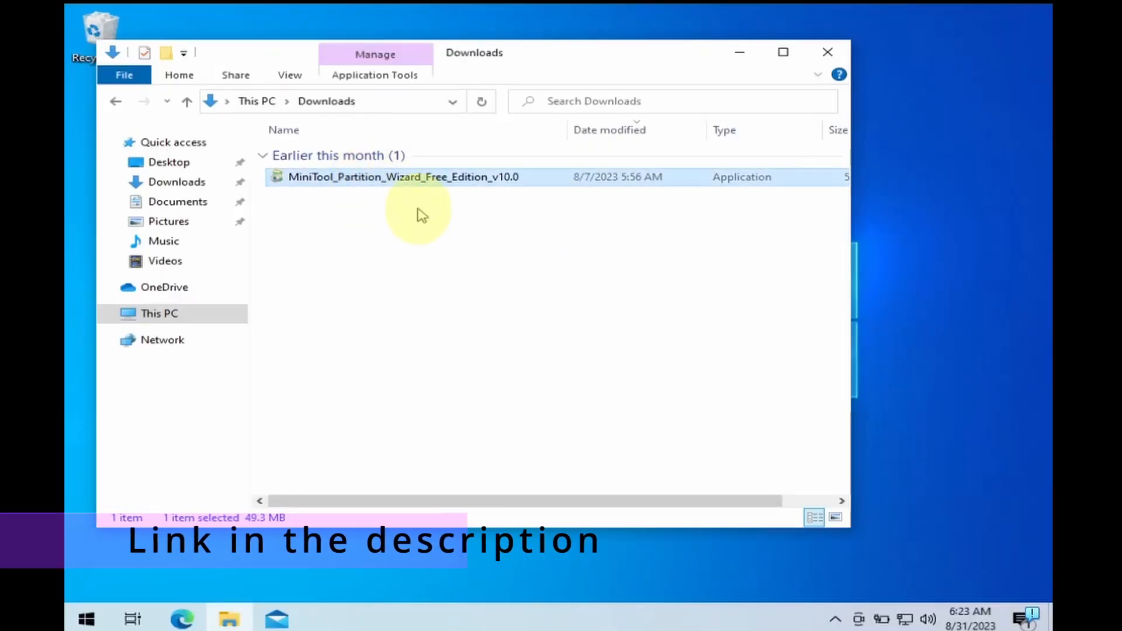
double_click(401, 177)
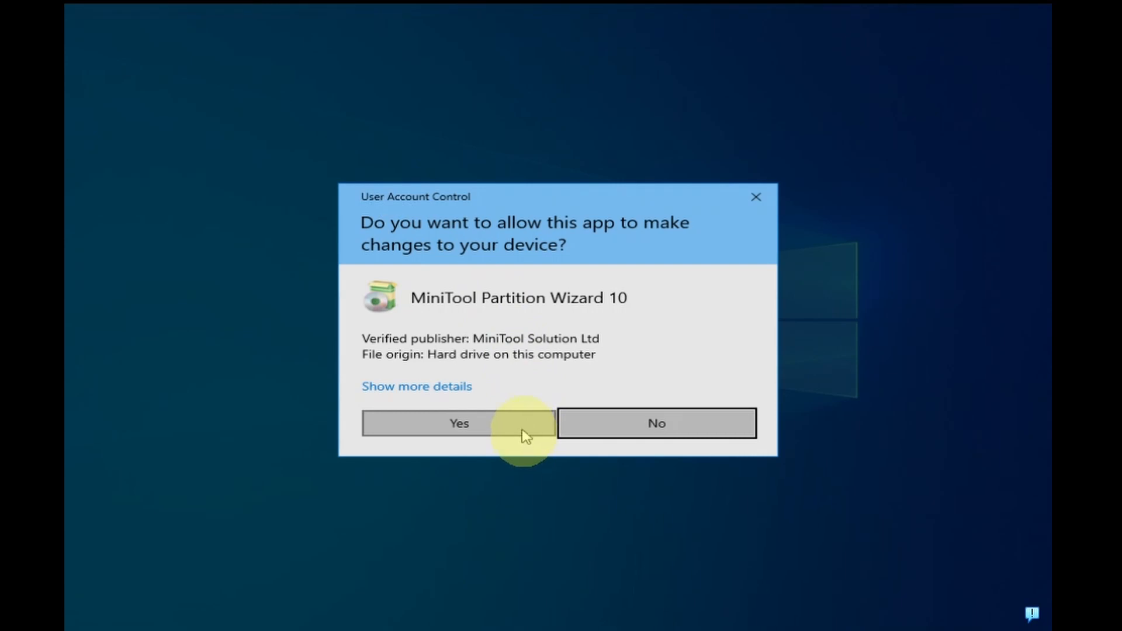
left_click(458, 423)
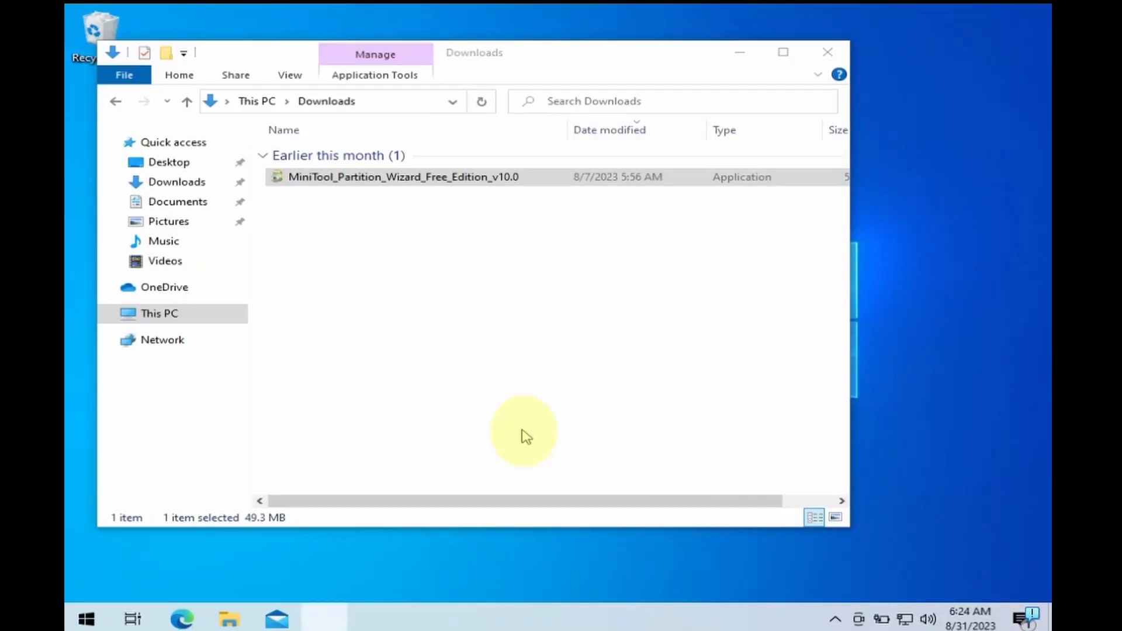
double_click(400, 176)
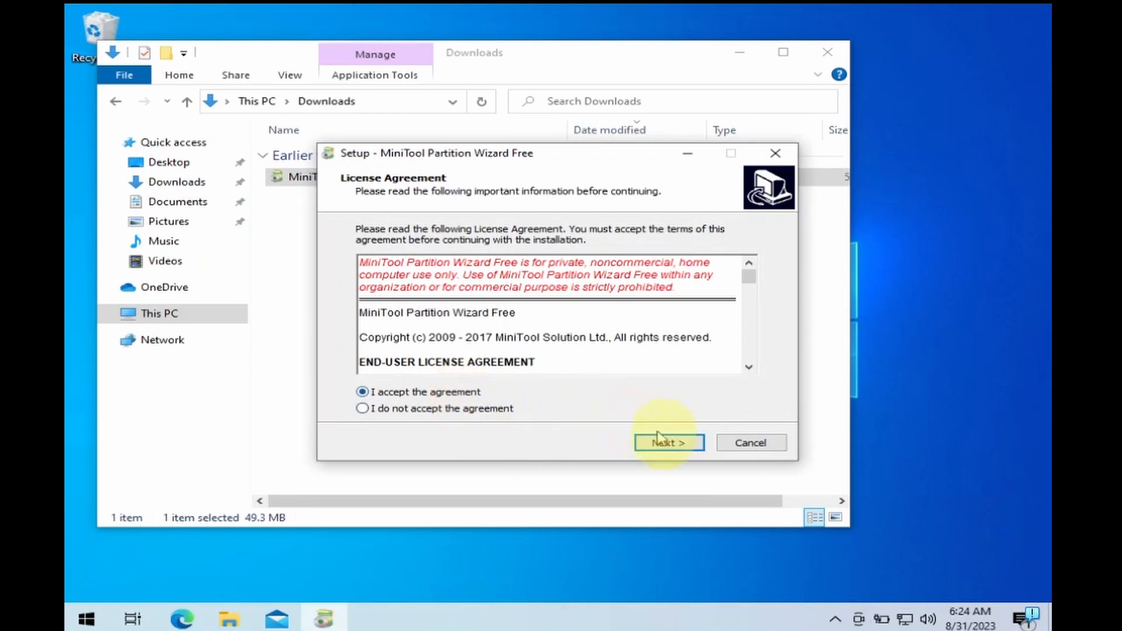
left_click(667, 442)
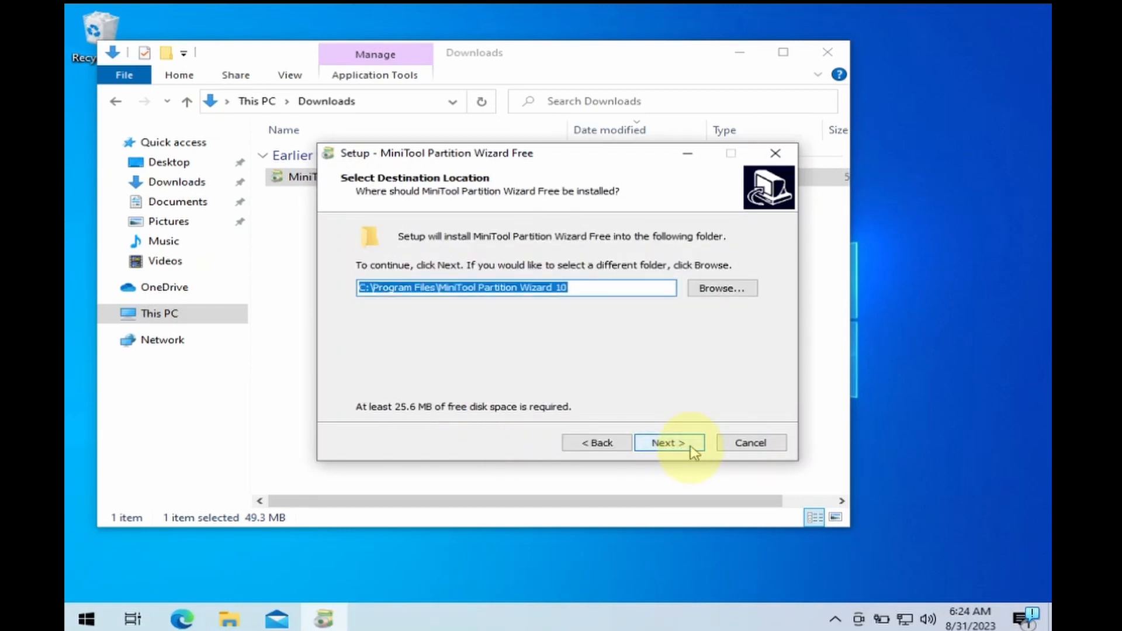
Step: Install with default folders and desktop shortcut, then finish and launch Partition Wizard
left_click(668, 441)
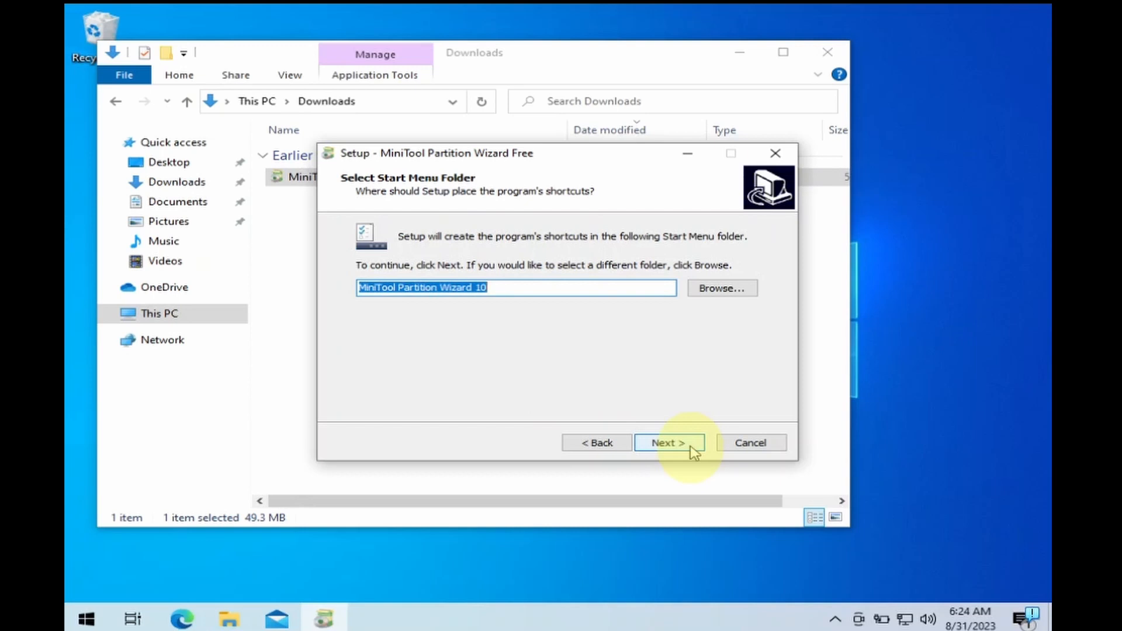
left_click(667, 442)
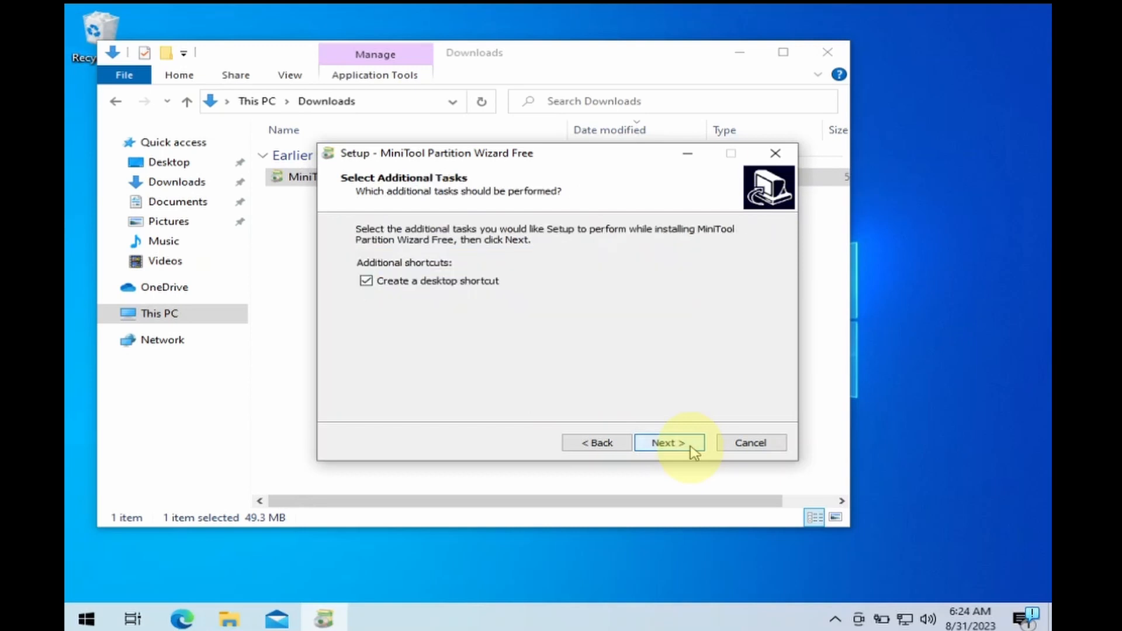
left_click(669, 442)
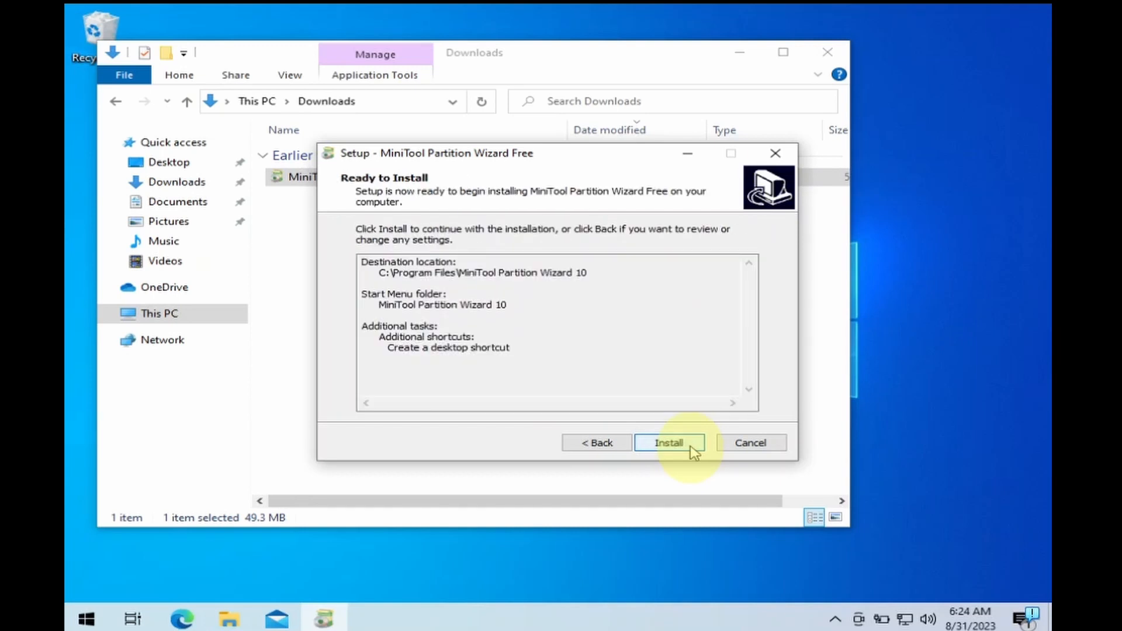
left_click(668, 442)
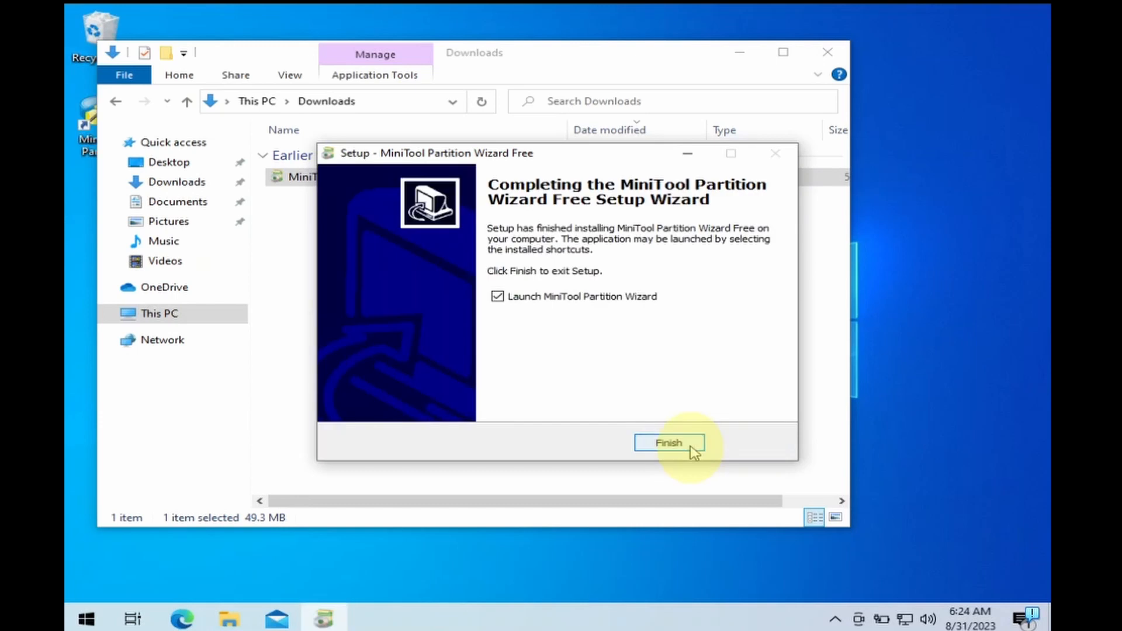
left_click(668, 443)
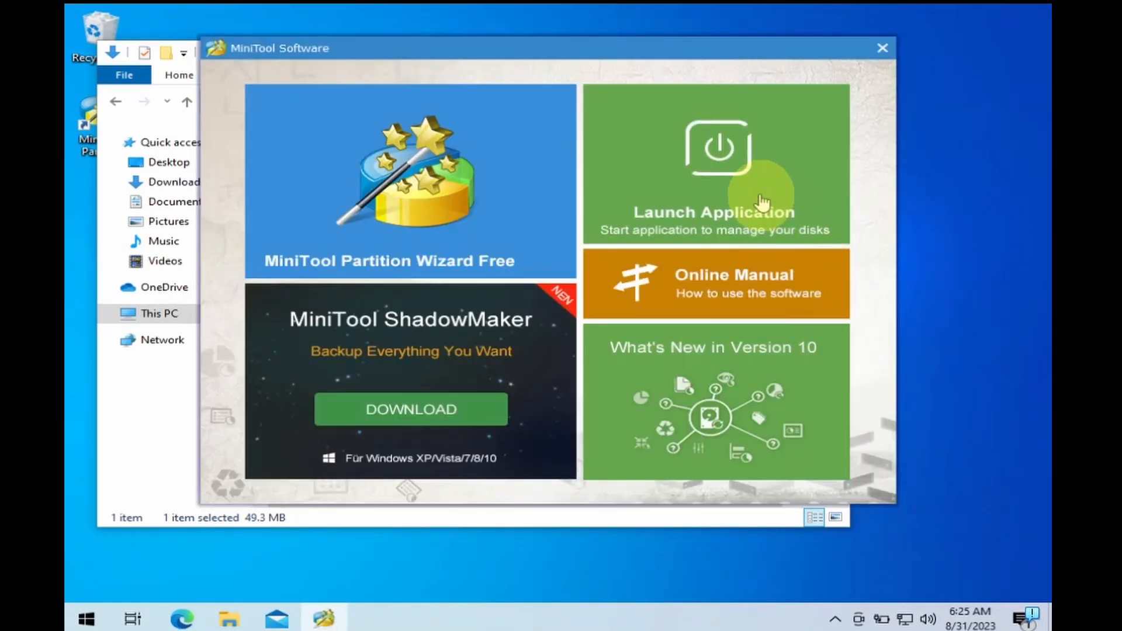
Step: Launch the partition manager, inspect E: on Disk 2 and select Disk 1 for cloning
left_click(716, 162)
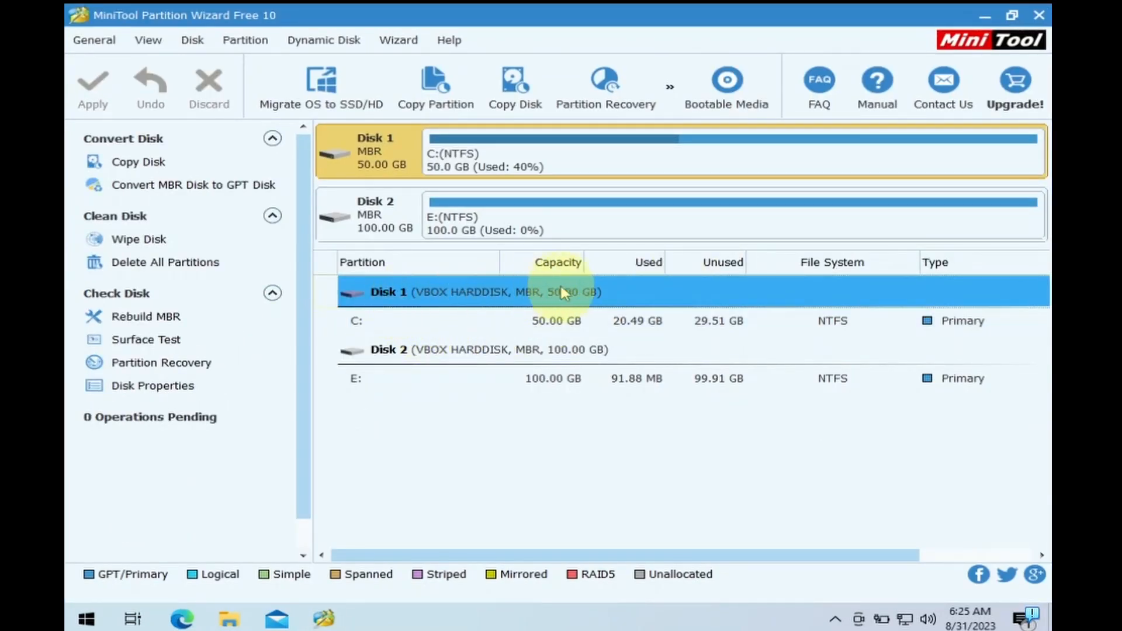
left_click(553, 378)
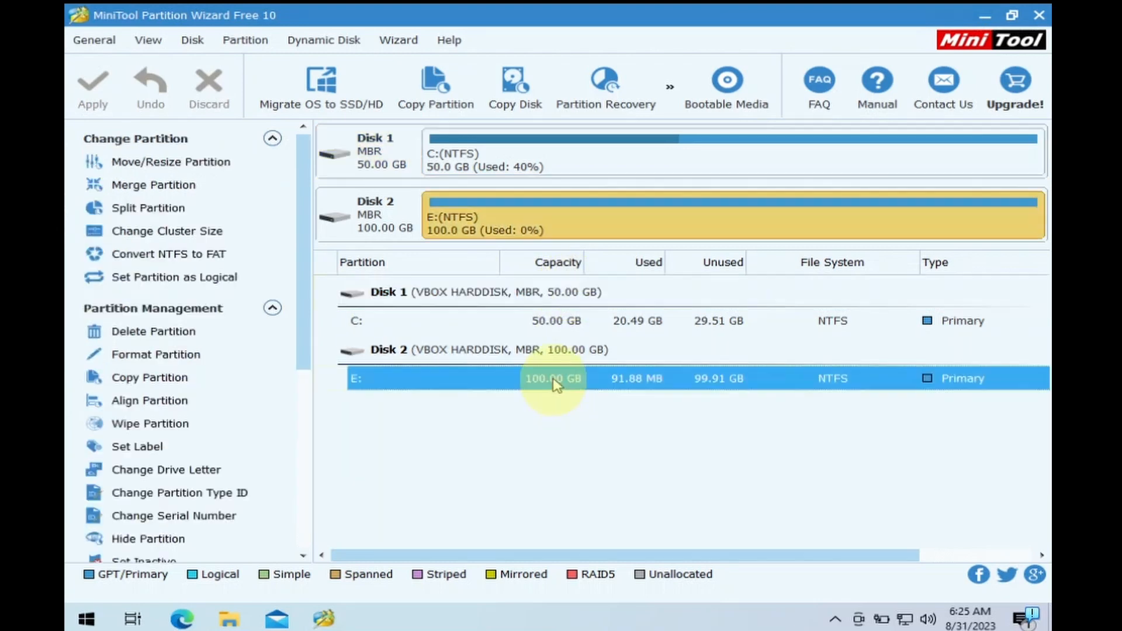
mouse_move(712, 387)
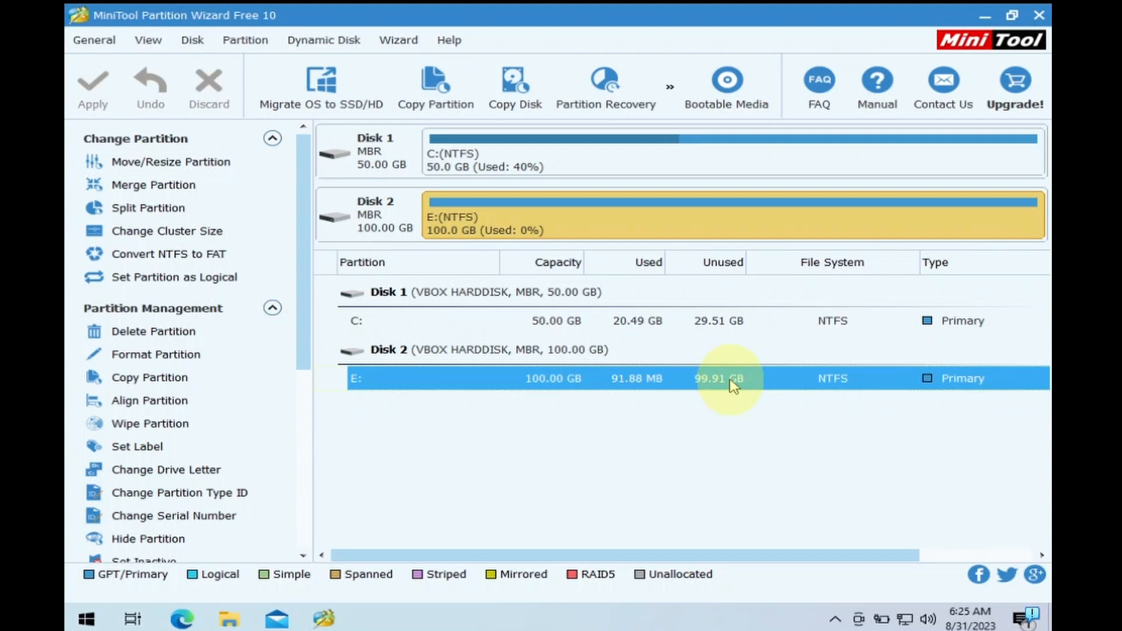
left_click(378, 152)
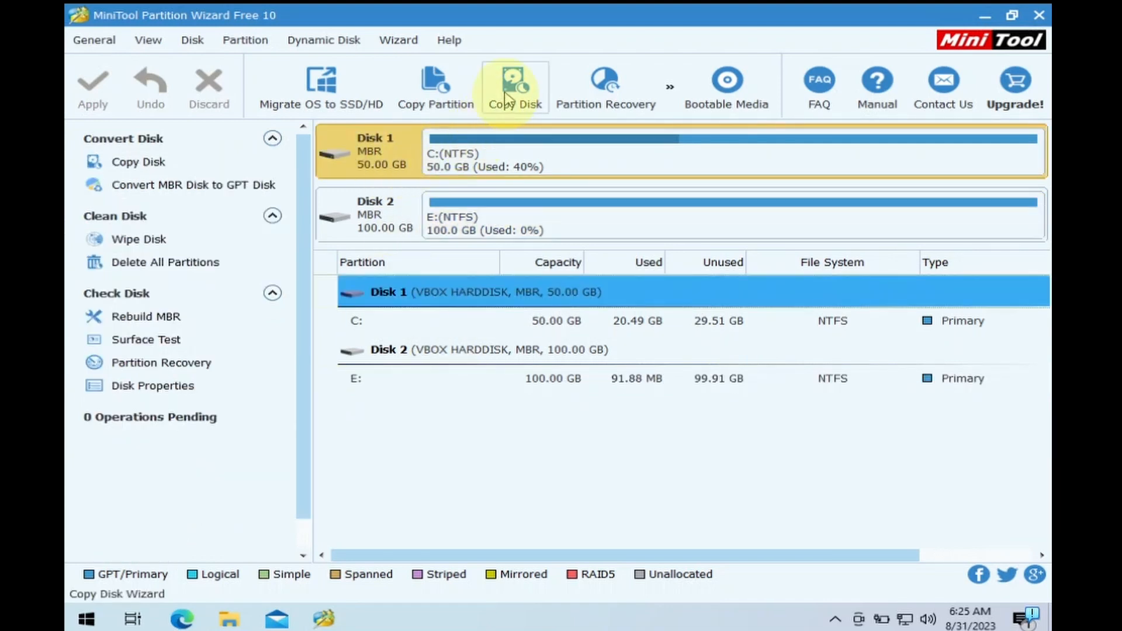
mouse_move(513, 86)
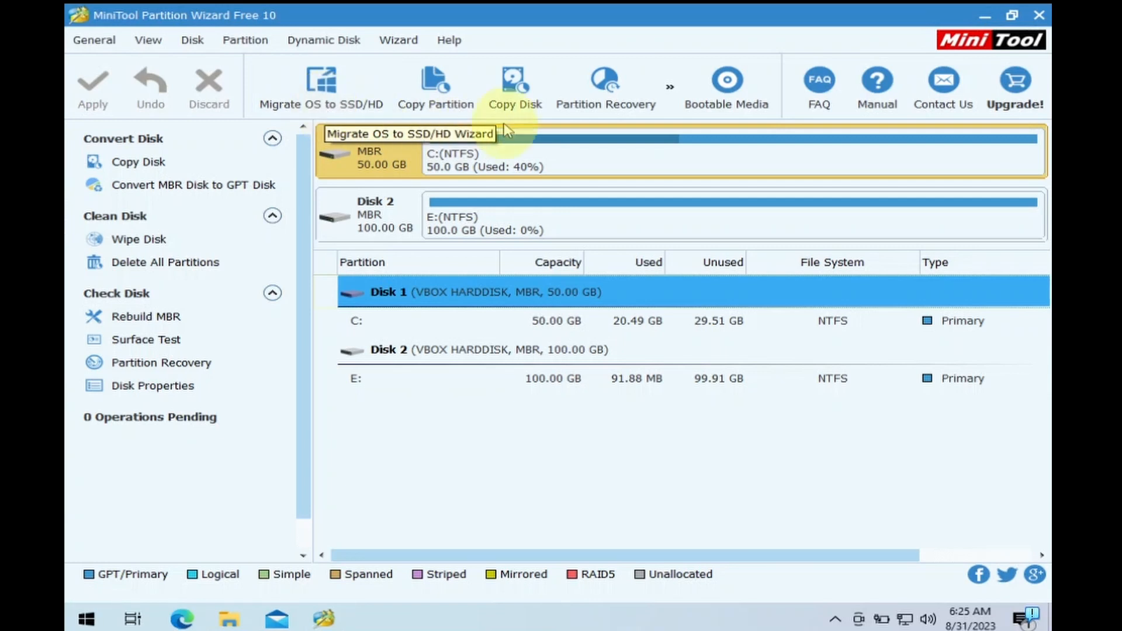
mouse_move(515, 104)
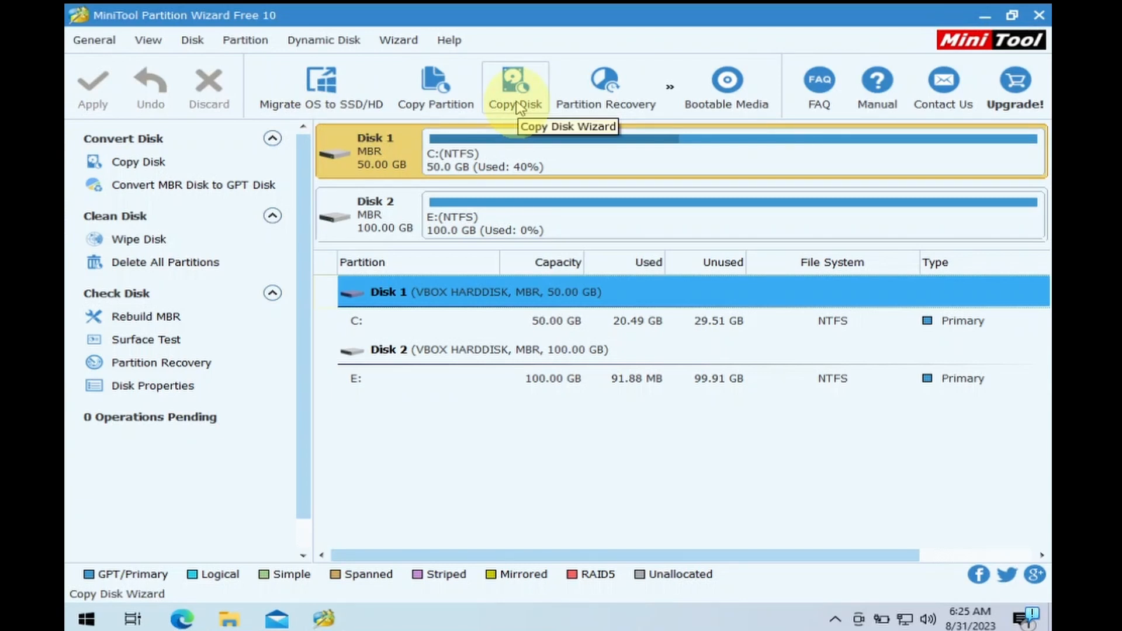
Step: Start Copy Disk with Disk 1 as source and Disk 2 as target
left_click(514, 84)
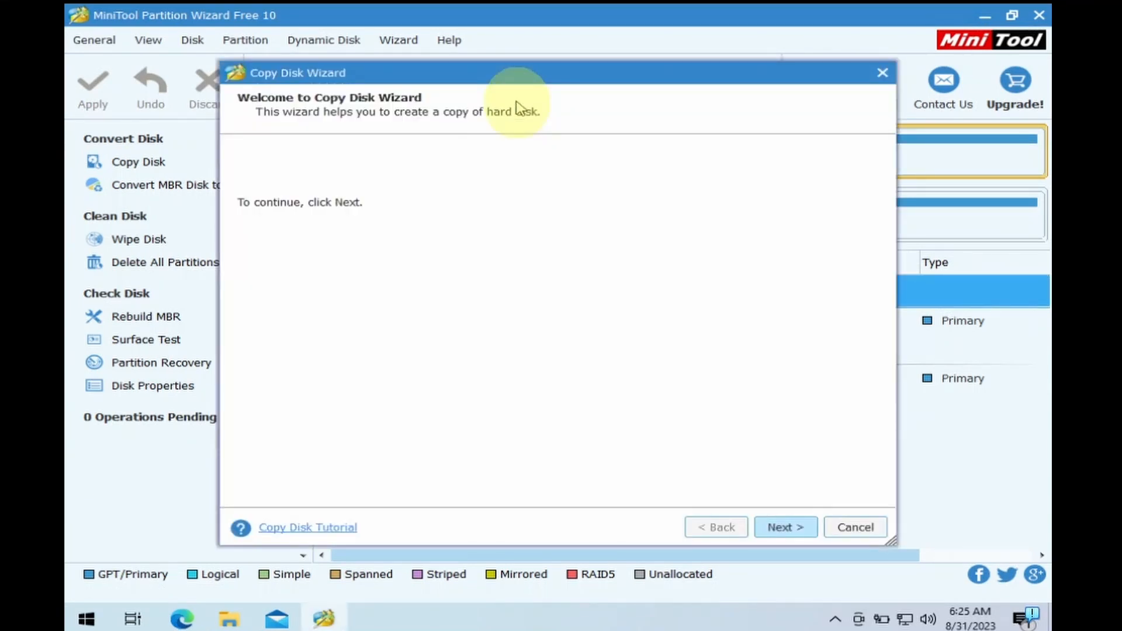
left_click(784, 528)
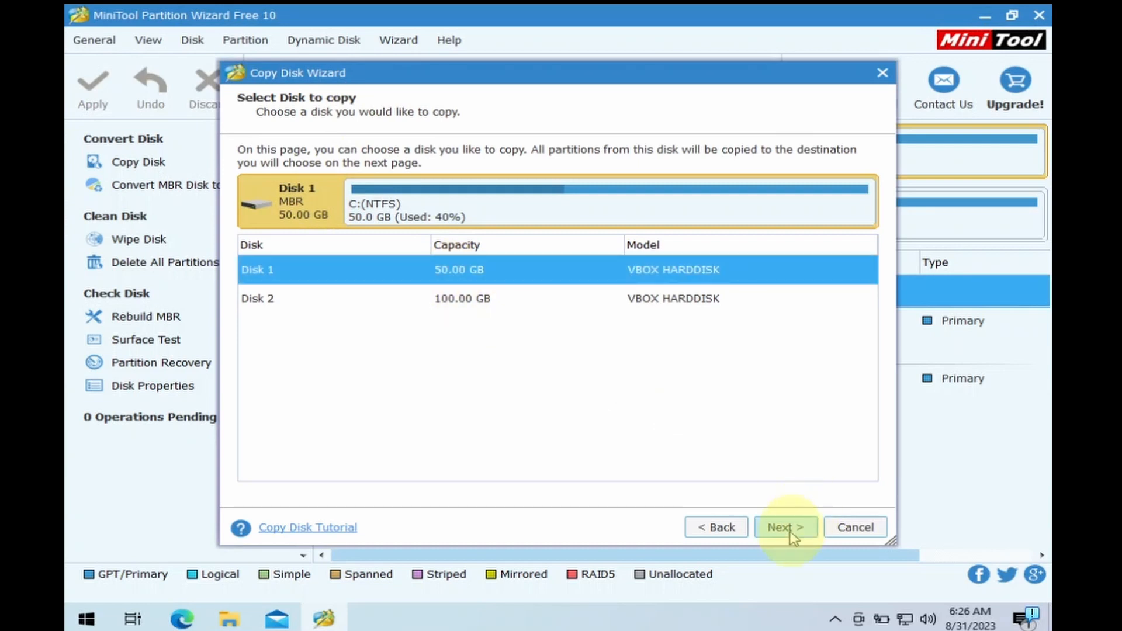
left_click(785, 527)
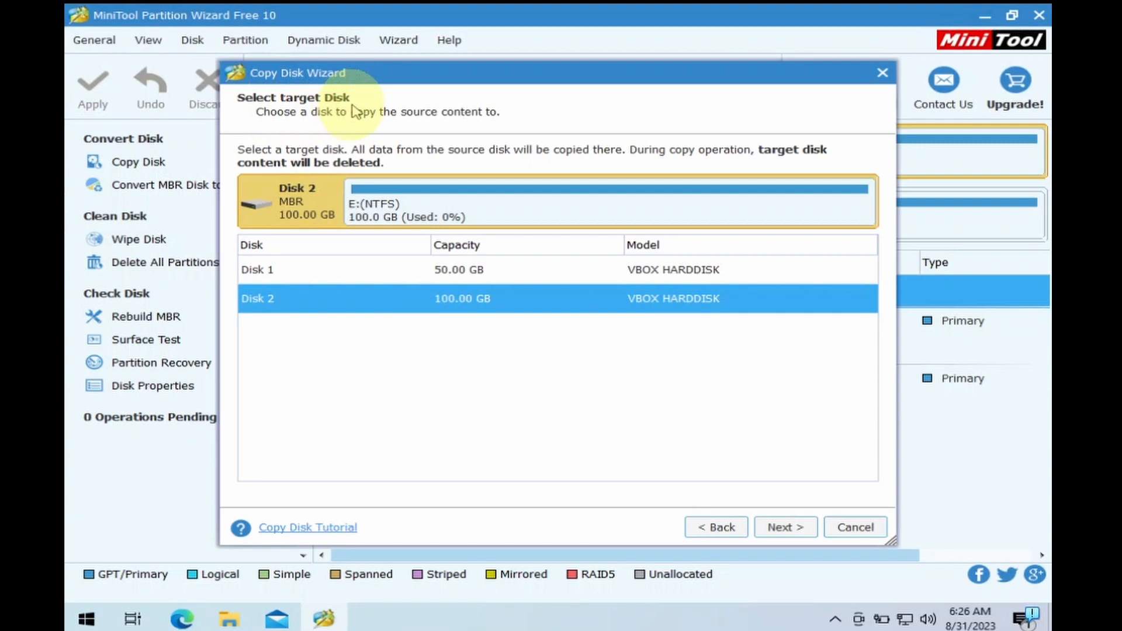
mouse_move(311, 222)
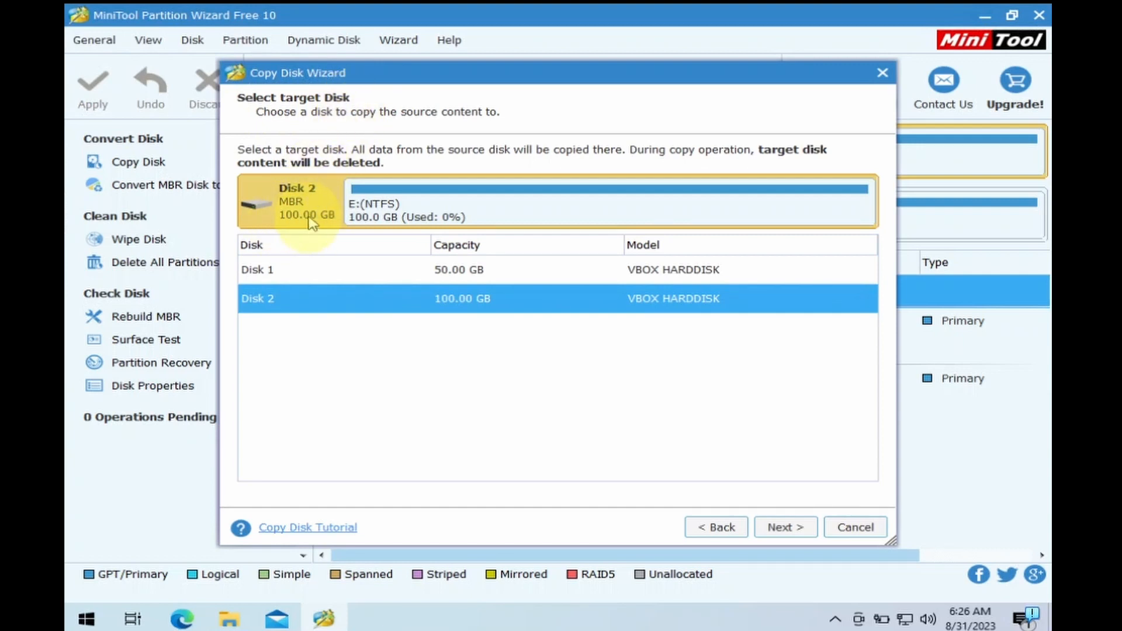
mouse_move(757, 478)
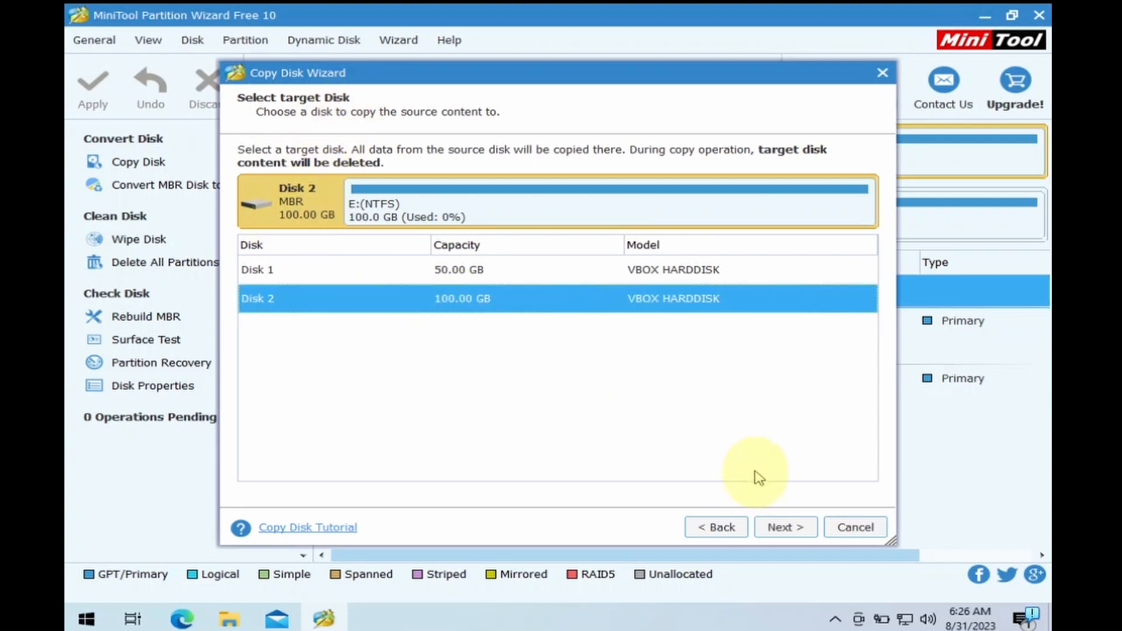
left_click(784, 527)
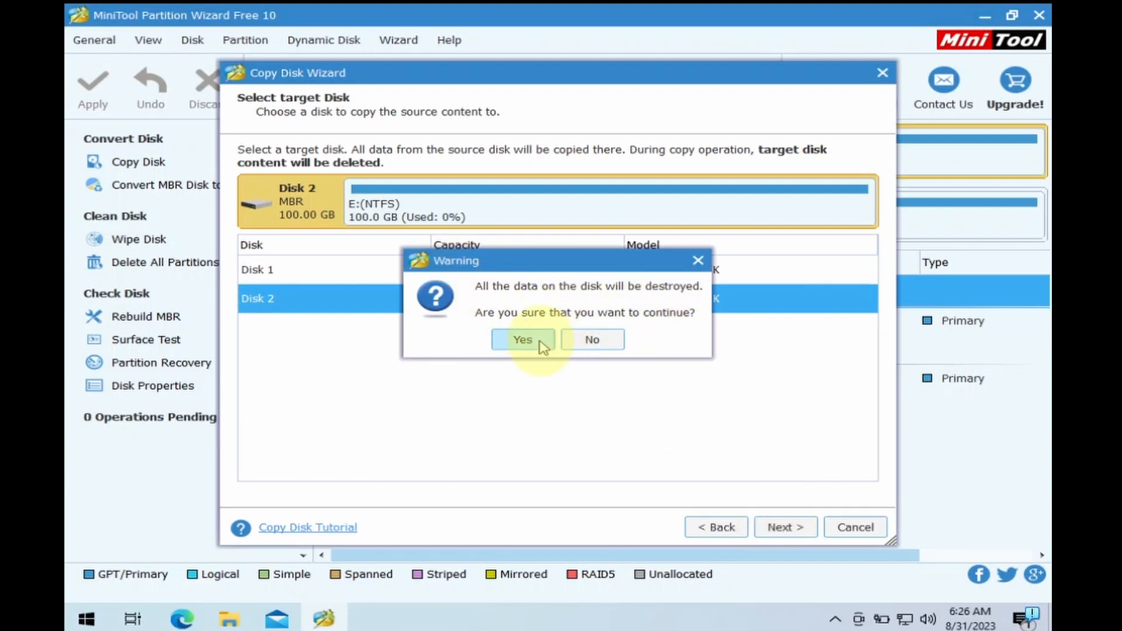
Step: Accept erasing Disk 2, keep partitions fitted to the entire disk and queue the copy
left_click(521, 339)
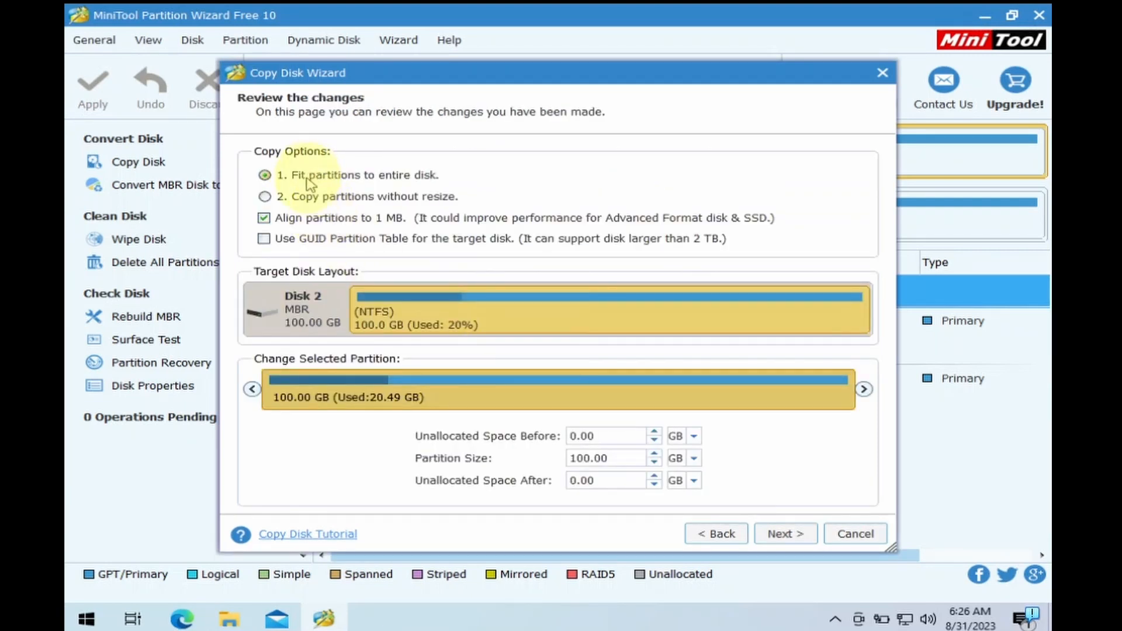
mouse_move(420, 188)
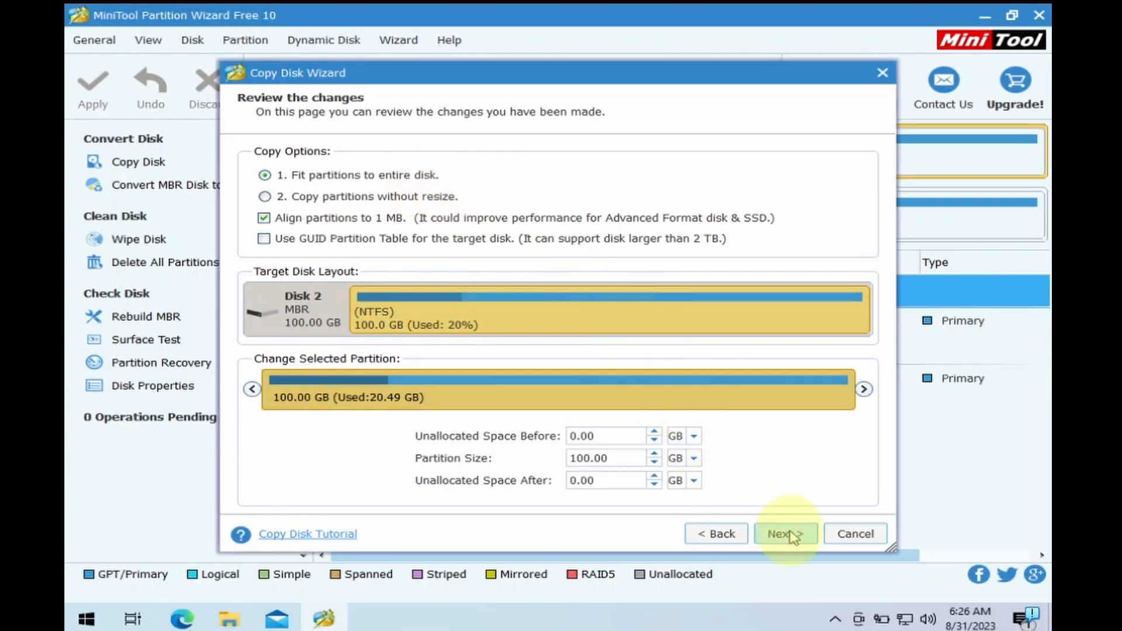
left_click(786, 534)
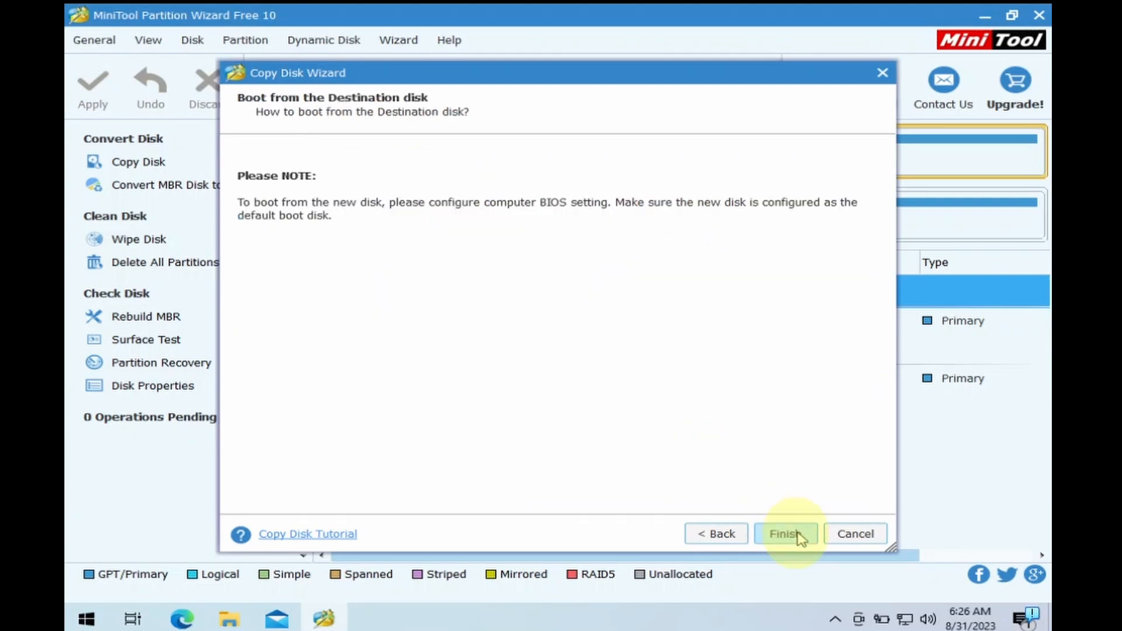
left_click(785, 534)
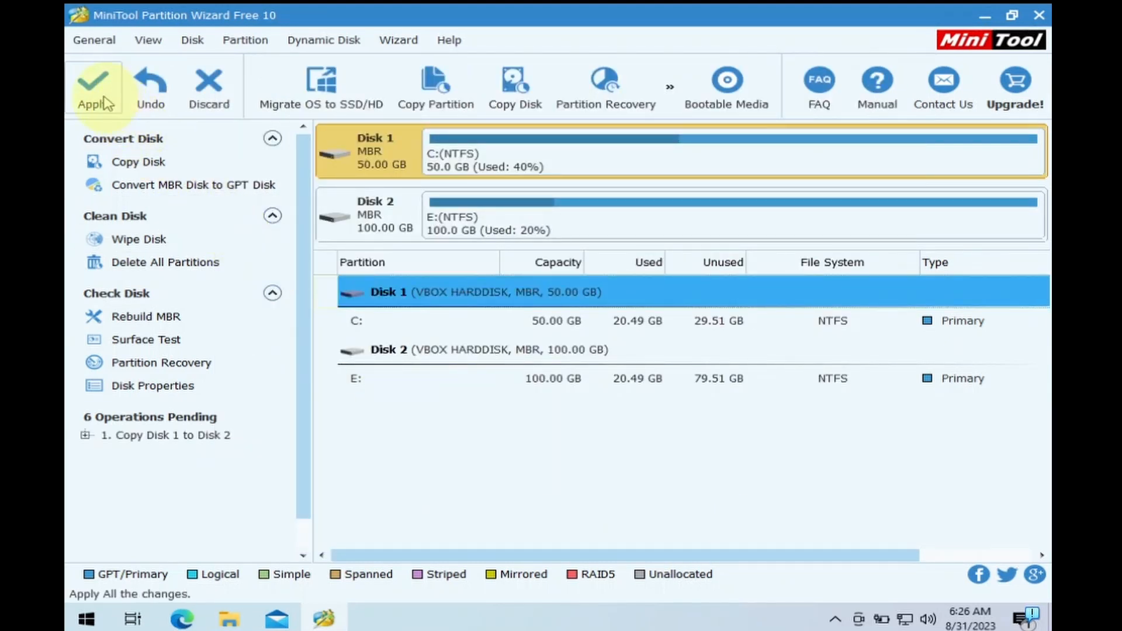
Step: Apply the pending Disk 1 to Disk 2 copy and confirm the changes
left_click(94, 85)
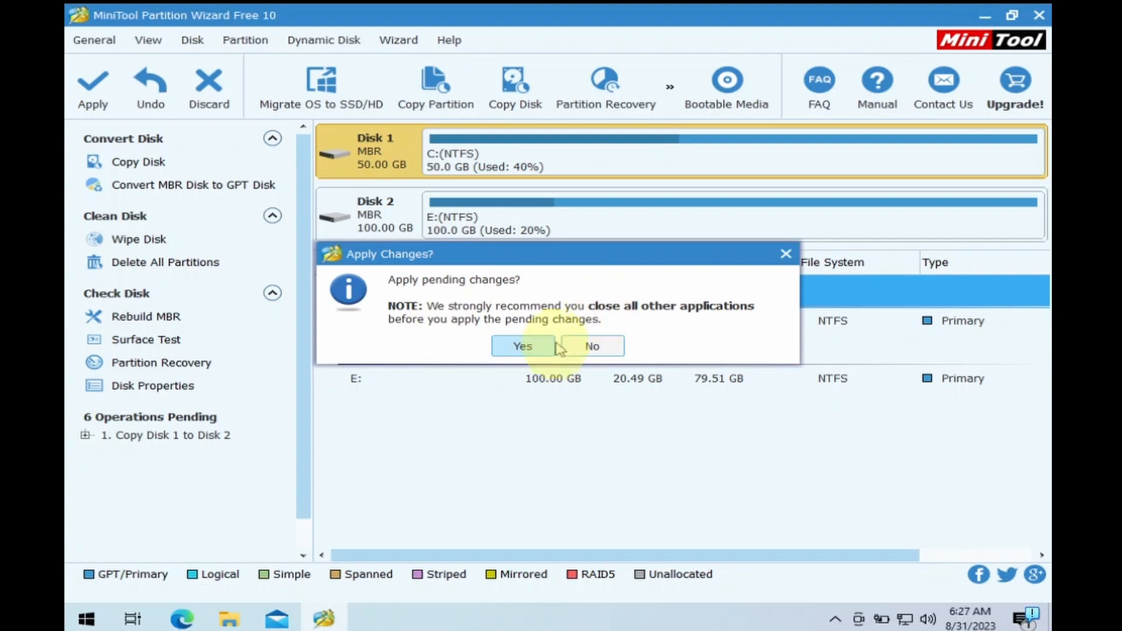
left_click(523, 346)
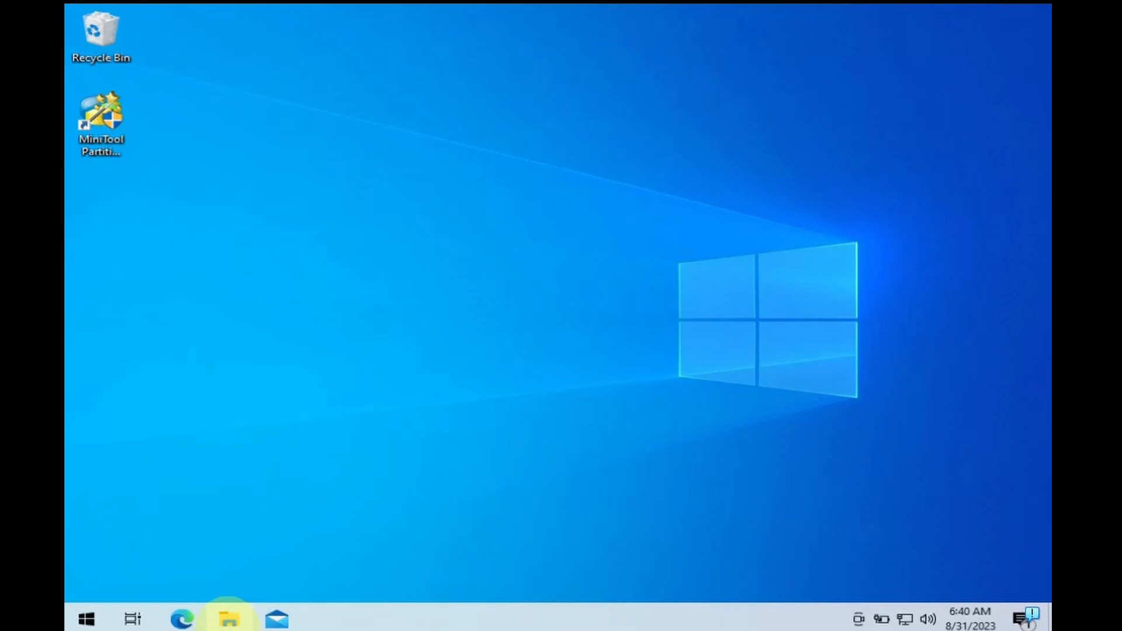
mouse_move(228, 619)
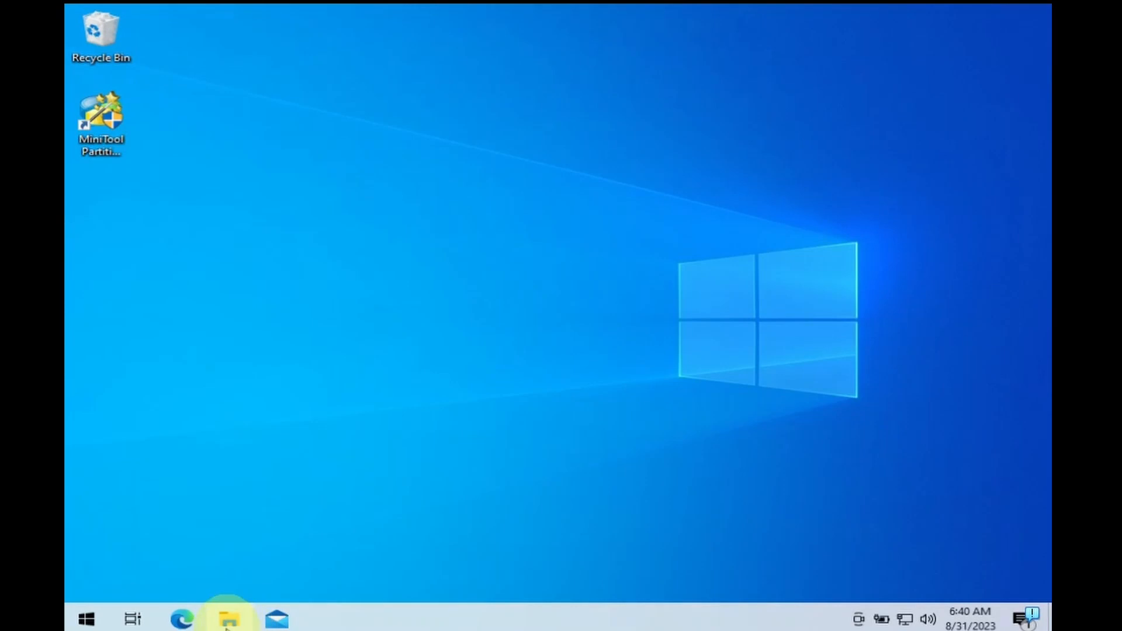
Step: View This PC in File Explorer and check Local Disk (C:) shows 73.1 GB free of 99.9 GB
left_click(228, 620)
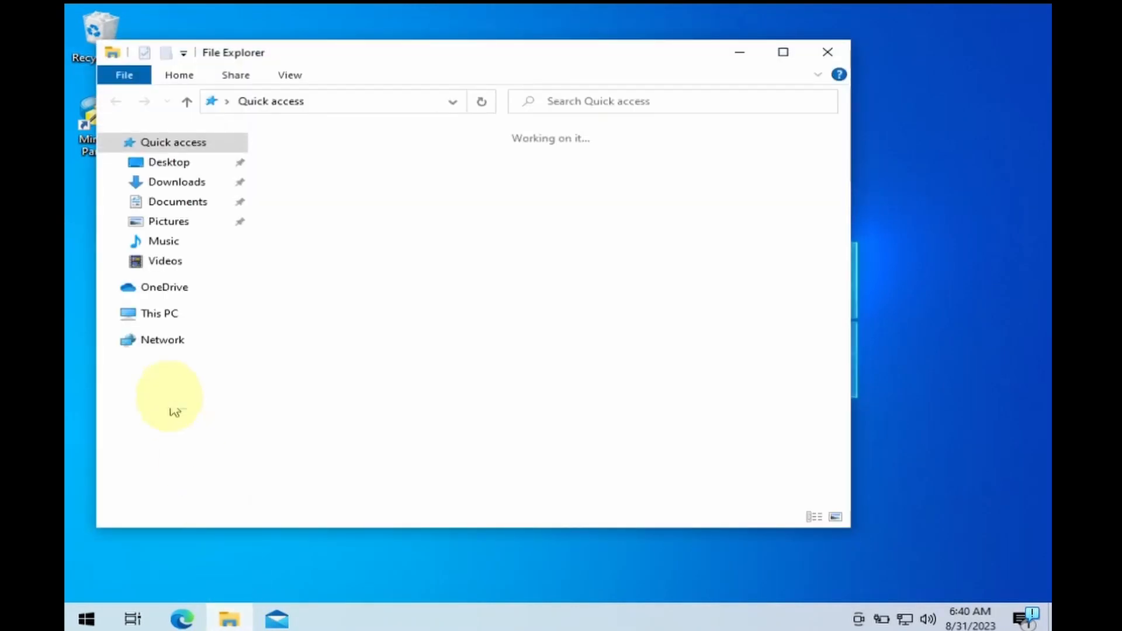
left_click(159, 313)
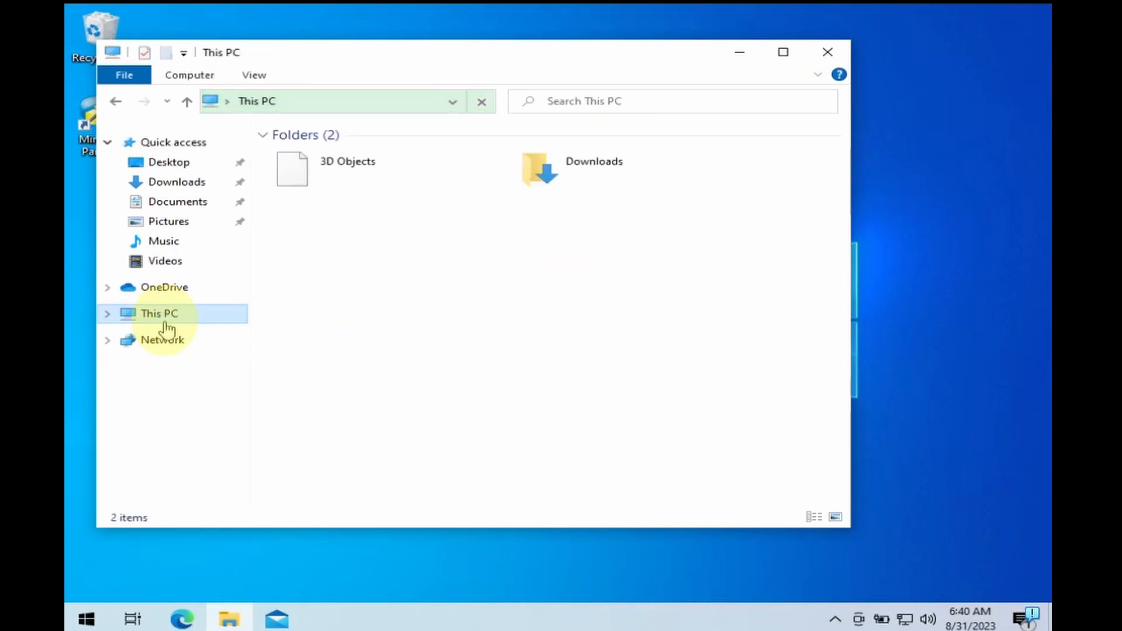
left_click(158, 313)
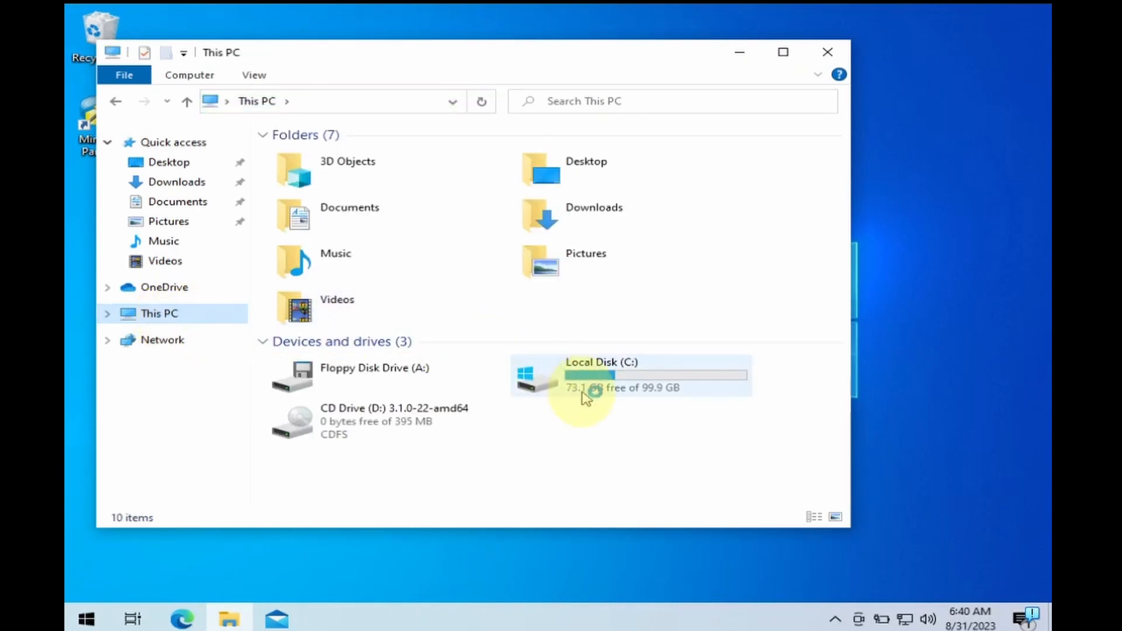
left_click(630, 375)
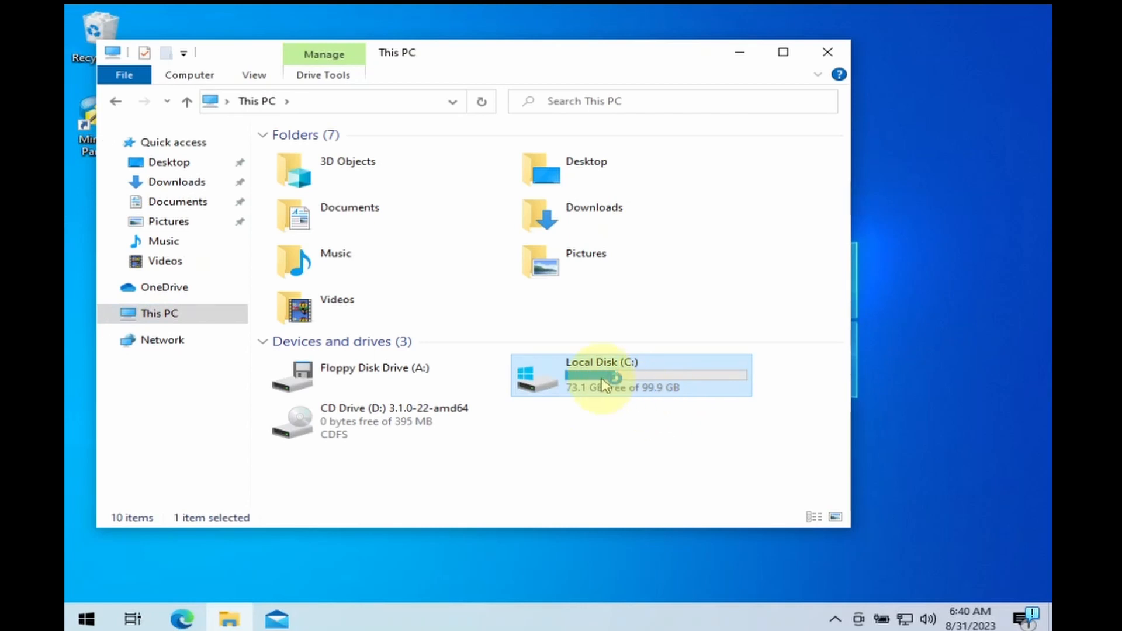
mouse_move(639, 383)
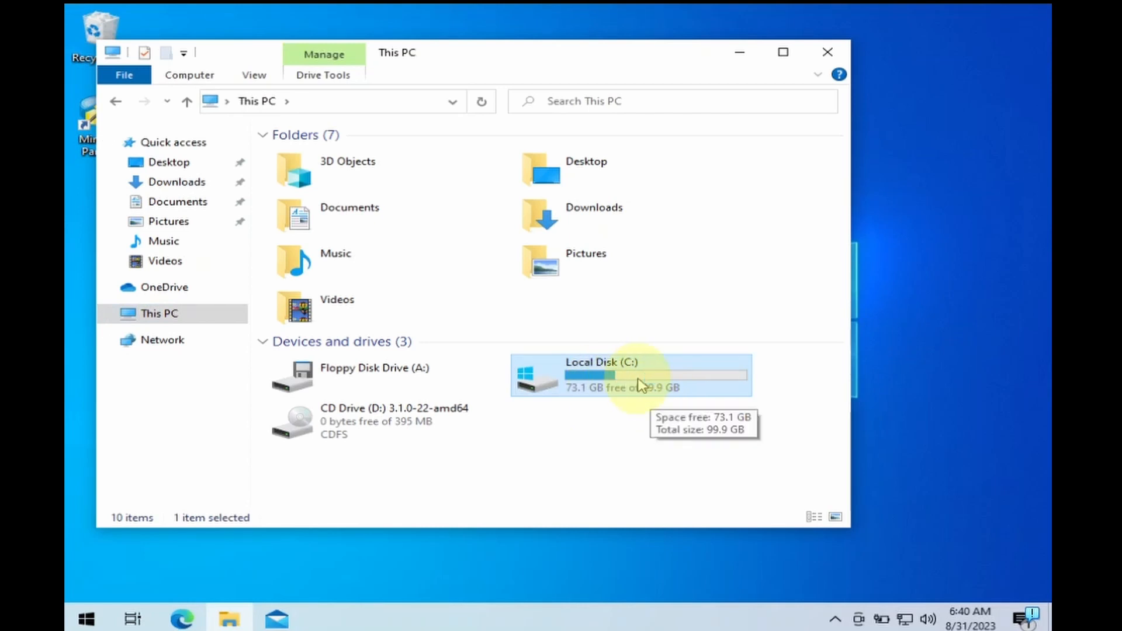